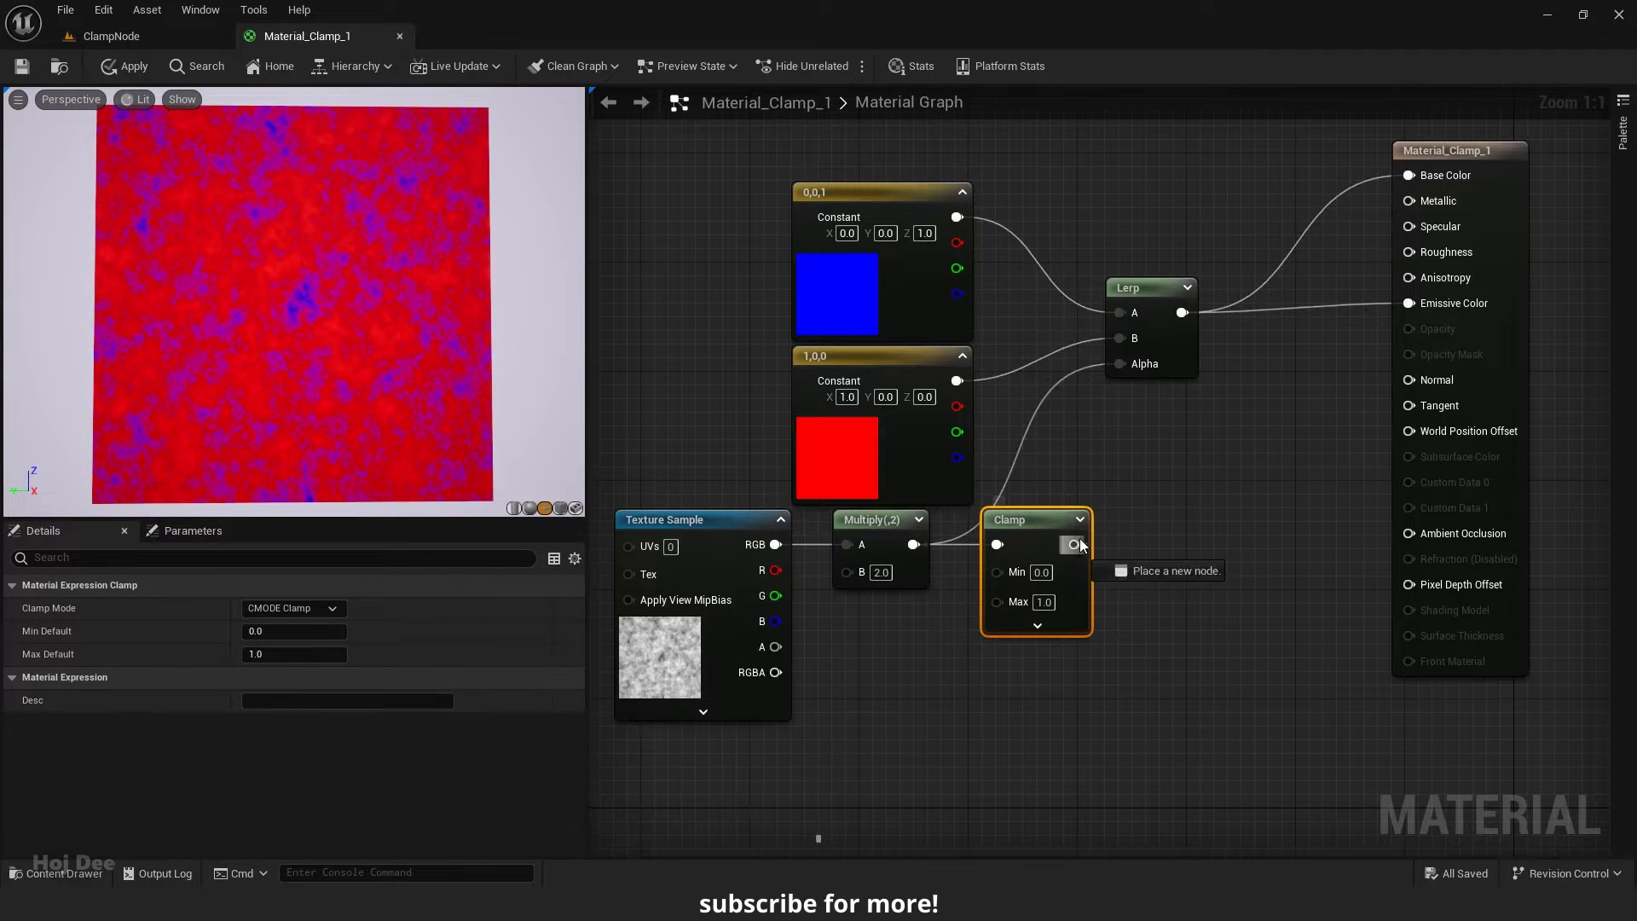
- Open the Clamp node's Clamp Mode dropdown to view the available clamp modes
left_click(335, 607)
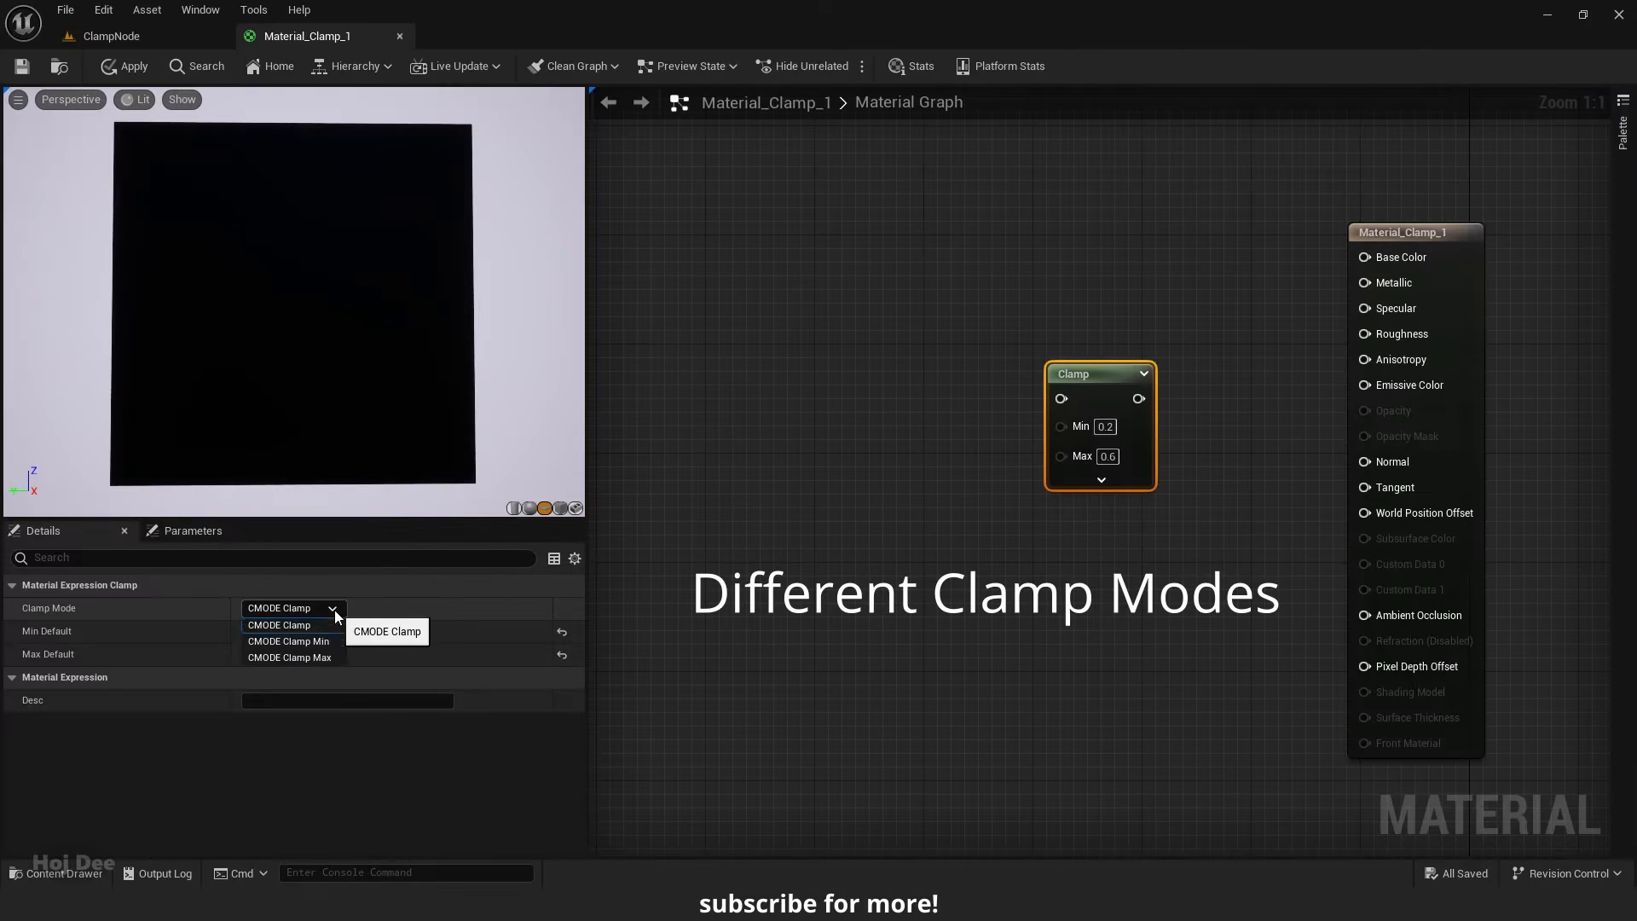
left_click(289, 640)
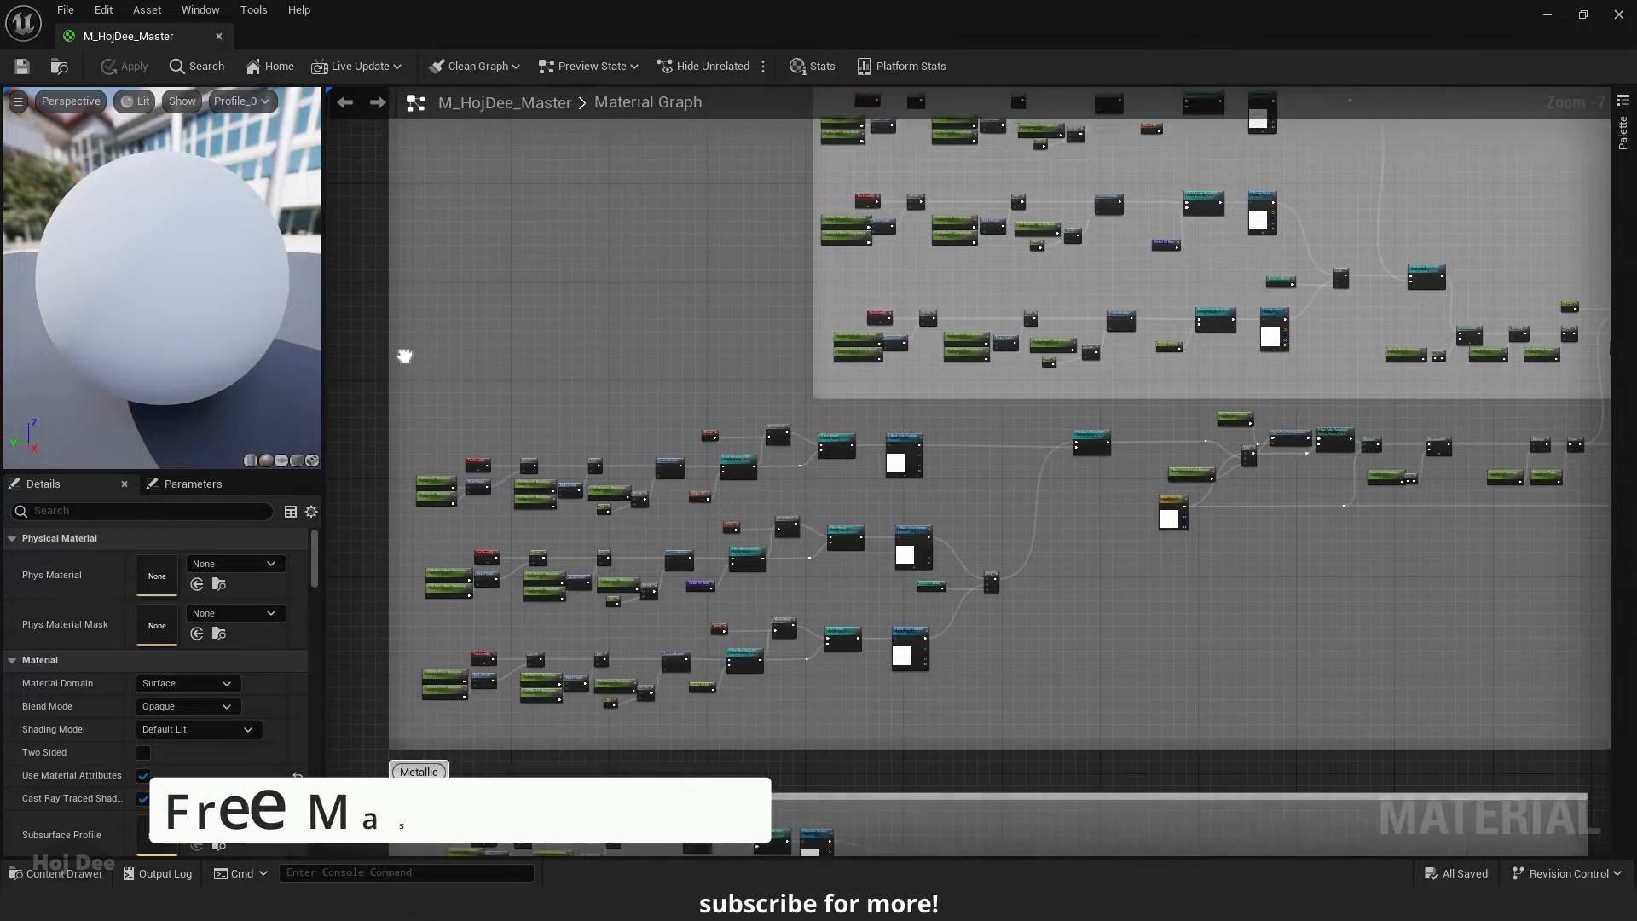
- Scroll the M_HojDee_Master graph down to its Metallic and Specular node groups
scroll("down", 3)
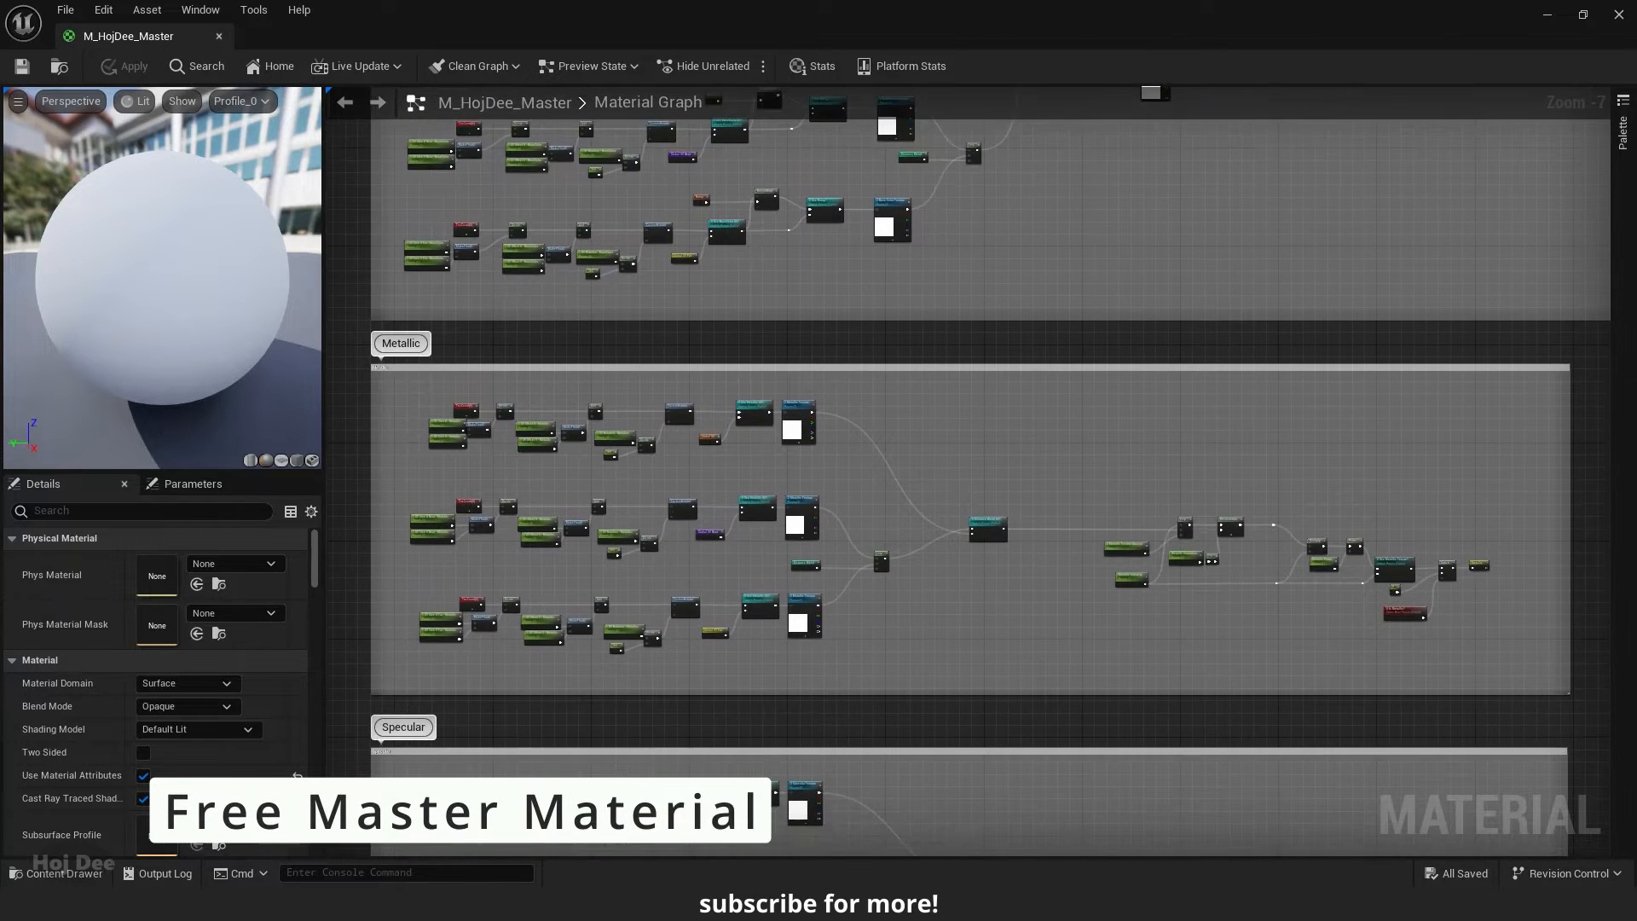
scroll("down", 3)
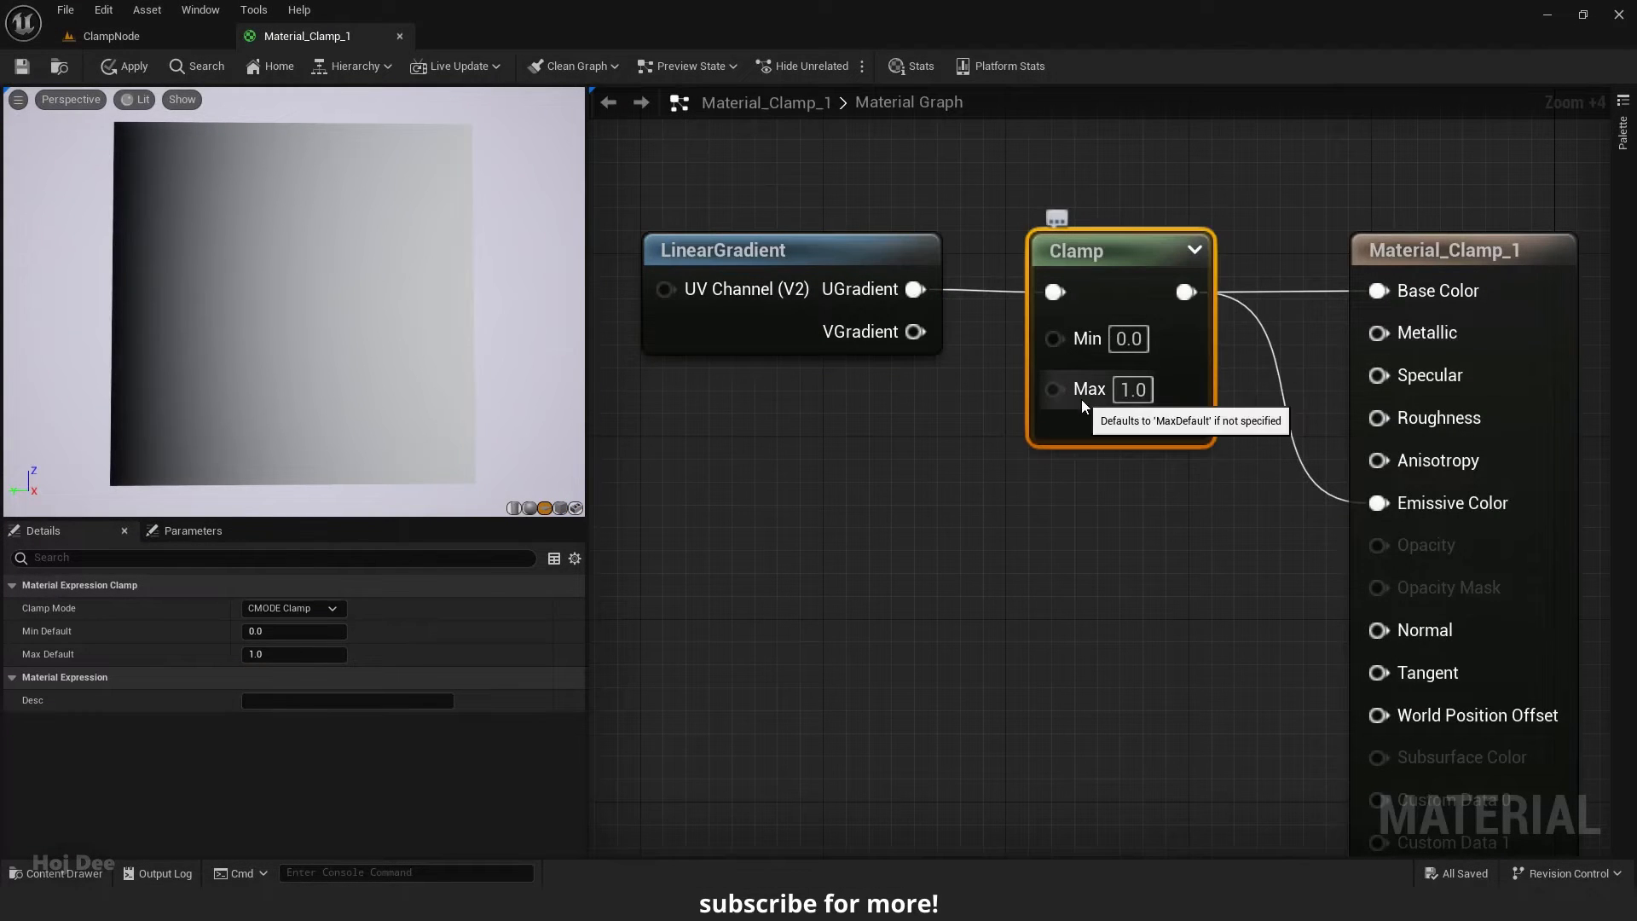
mouse_move(1242, 507)
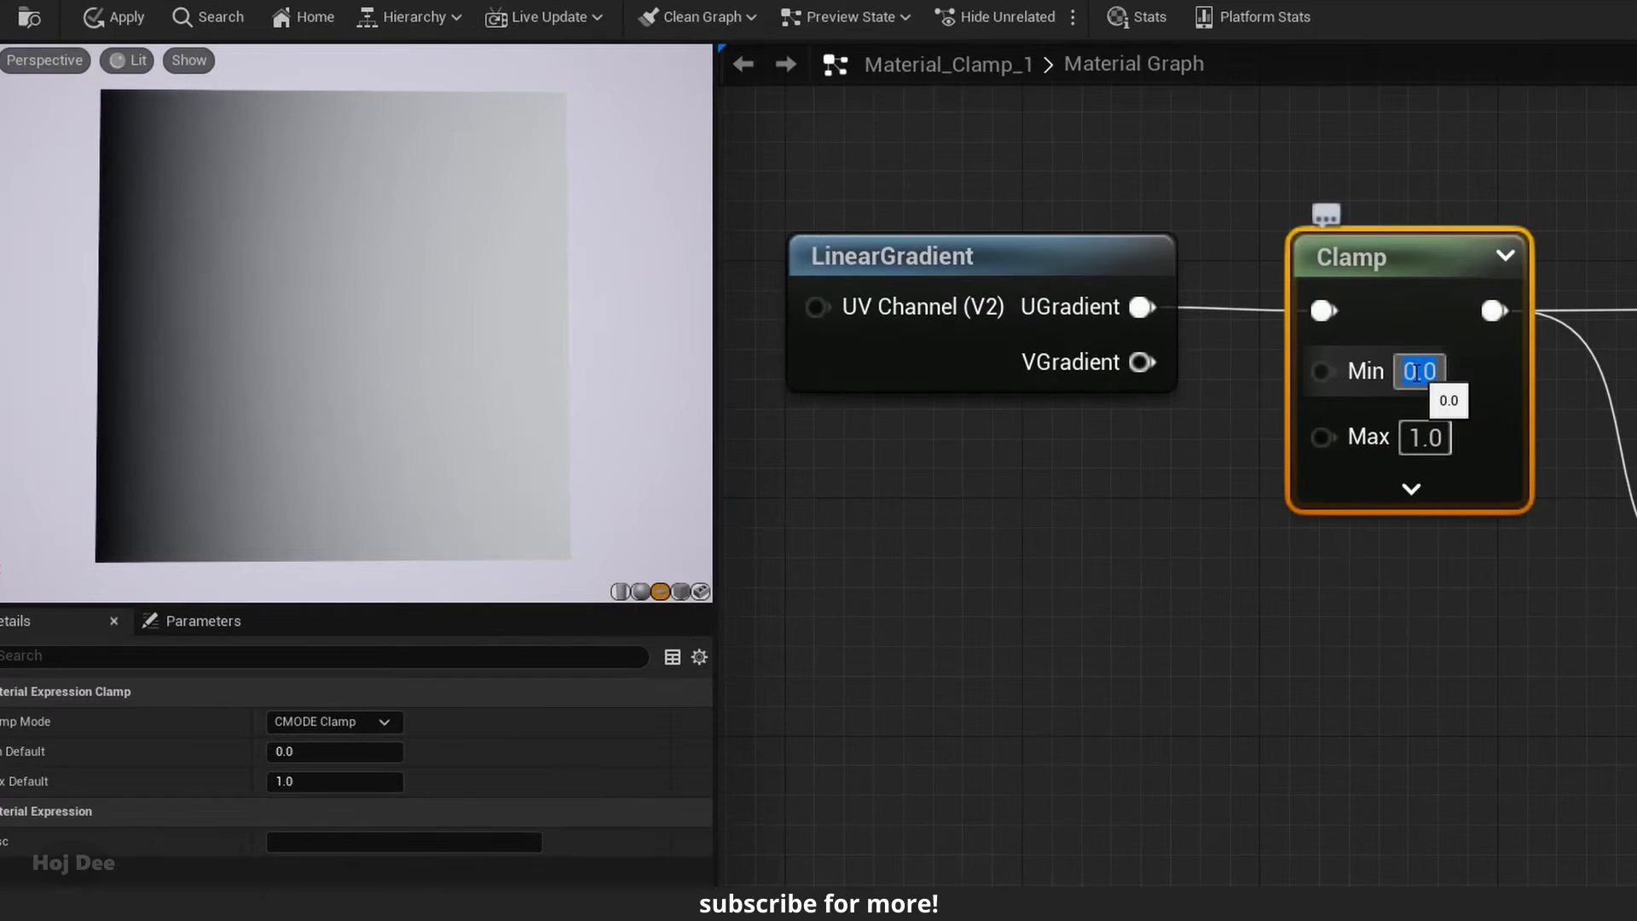
- Enter 0.4 as the gradient Clamp node's Max value and commit it
type("0.4")
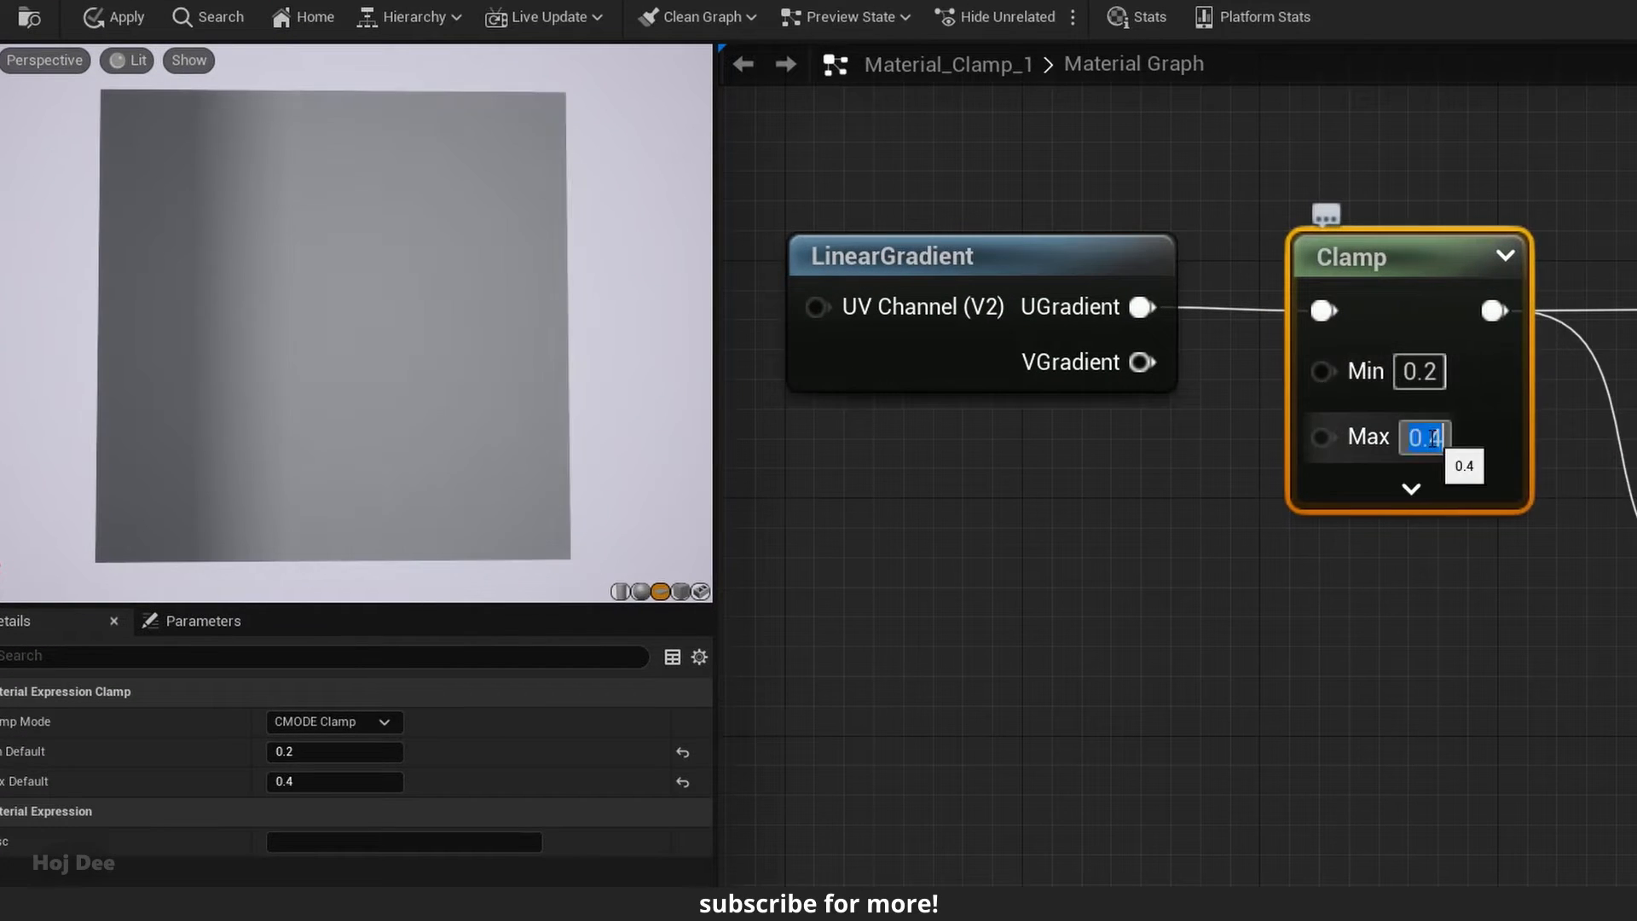
left_click(1418, 371)
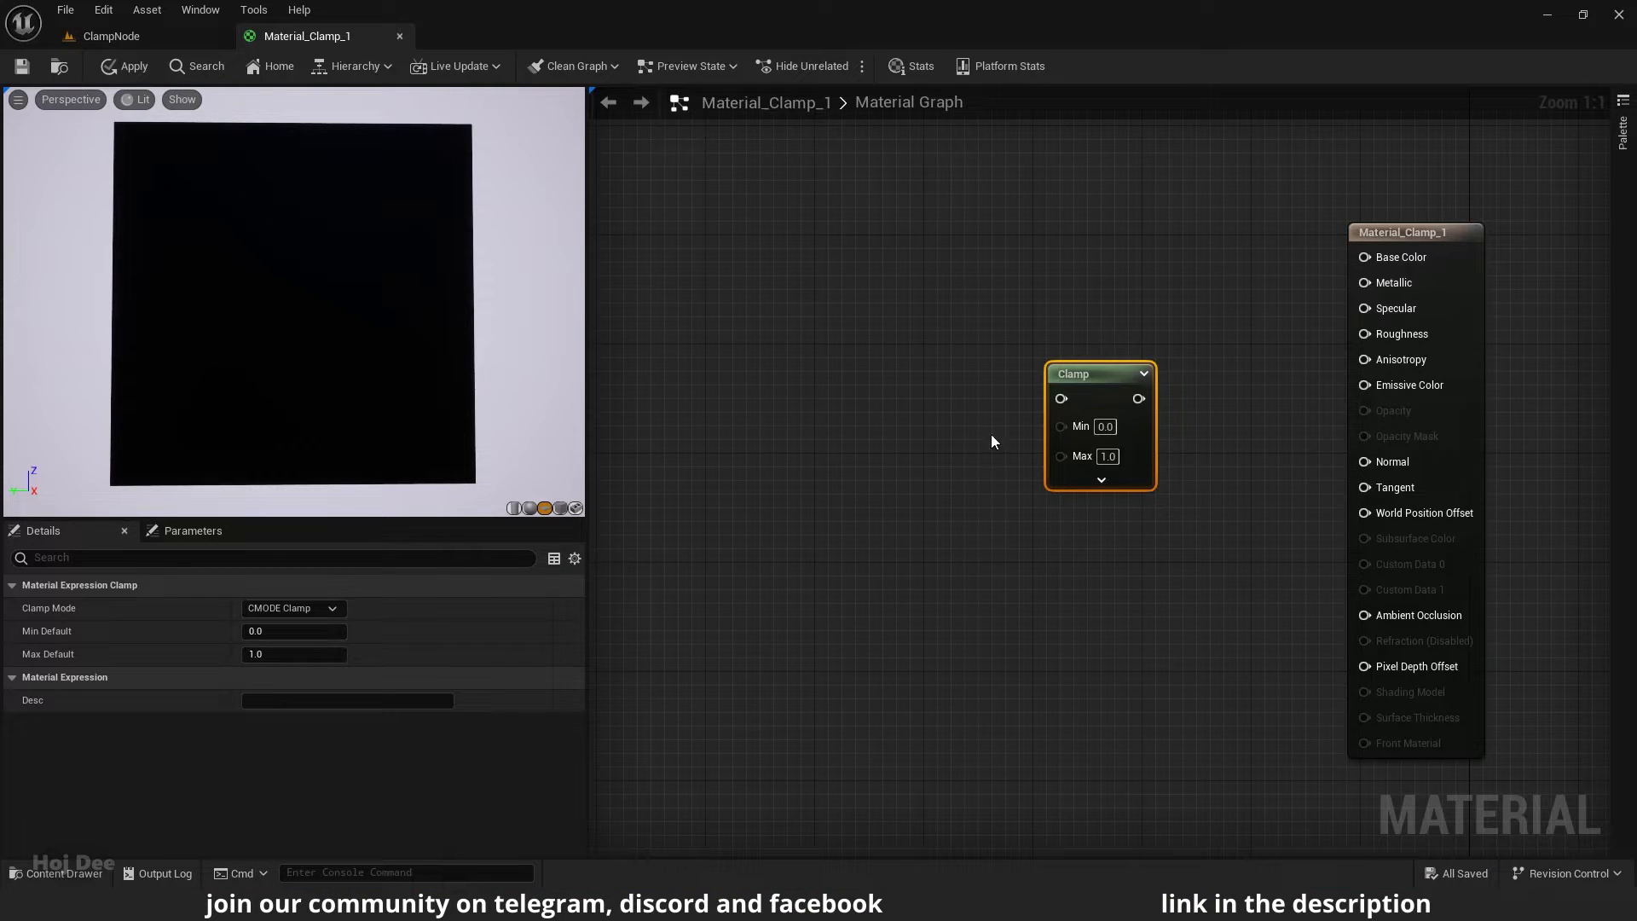
mouse_move(1205, 416)
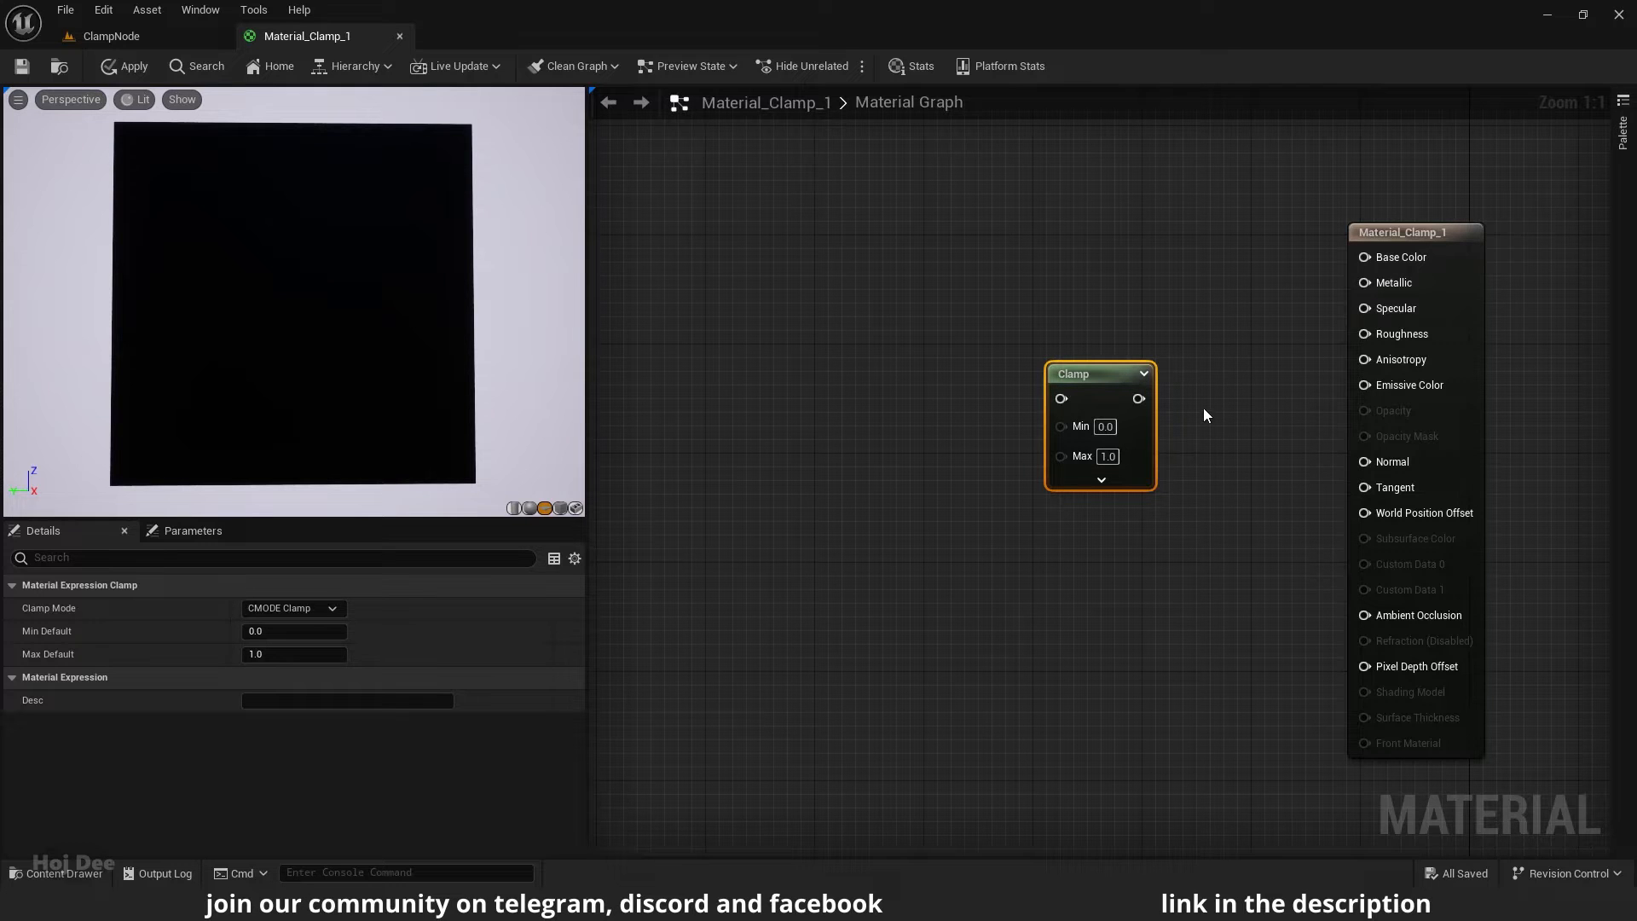
mouse_move(1199, 413)
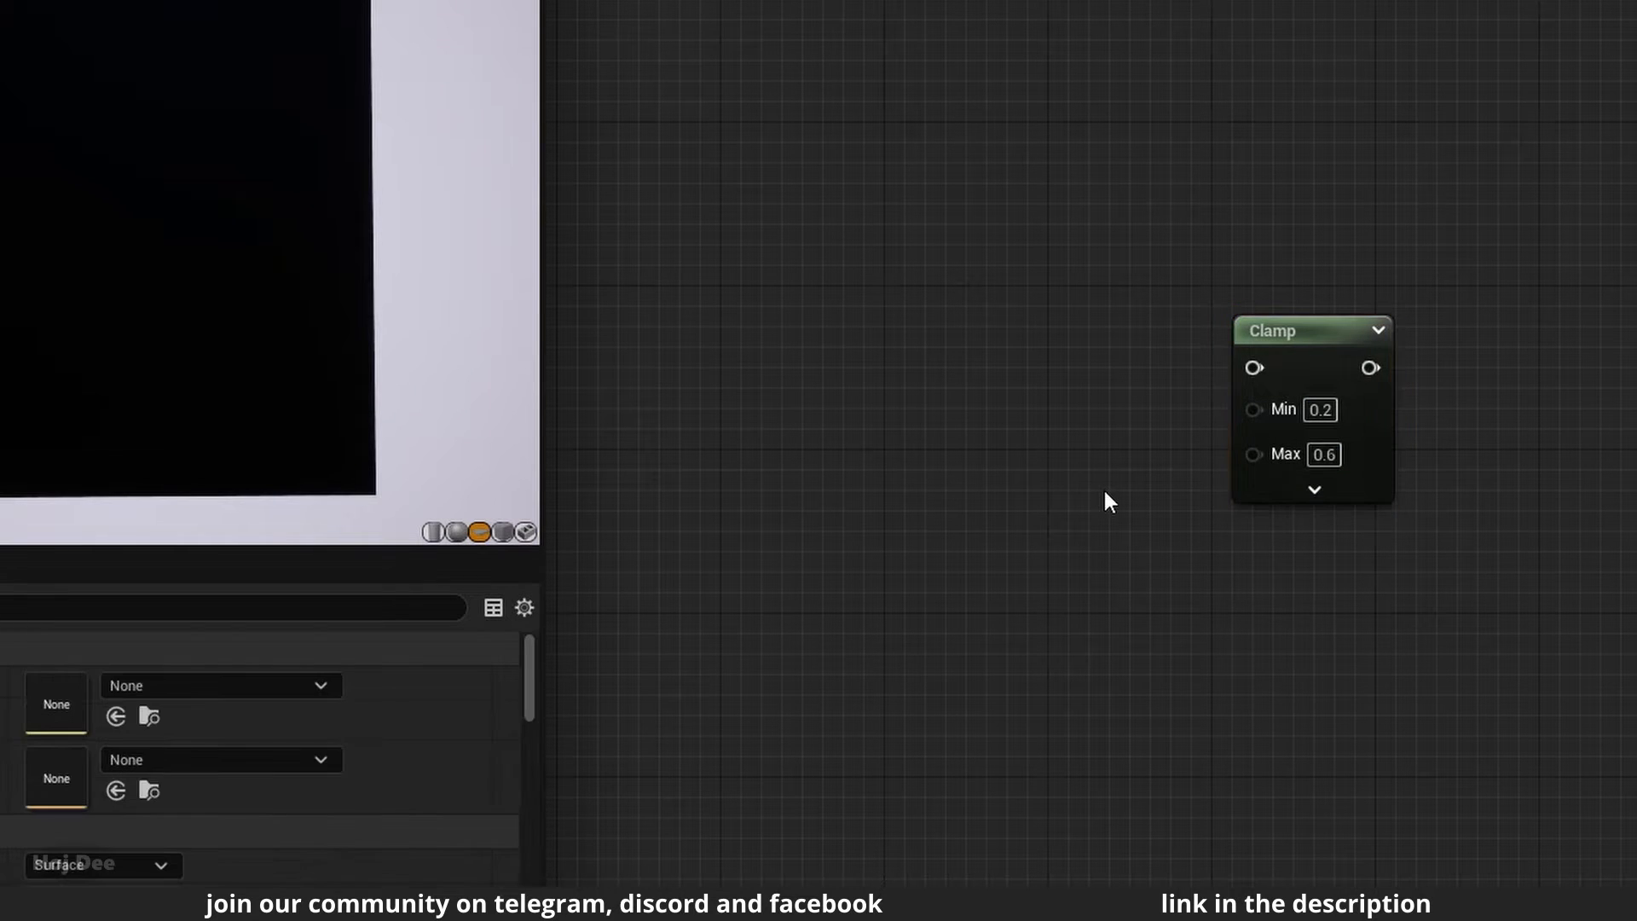
mouse_move(1313, 355)
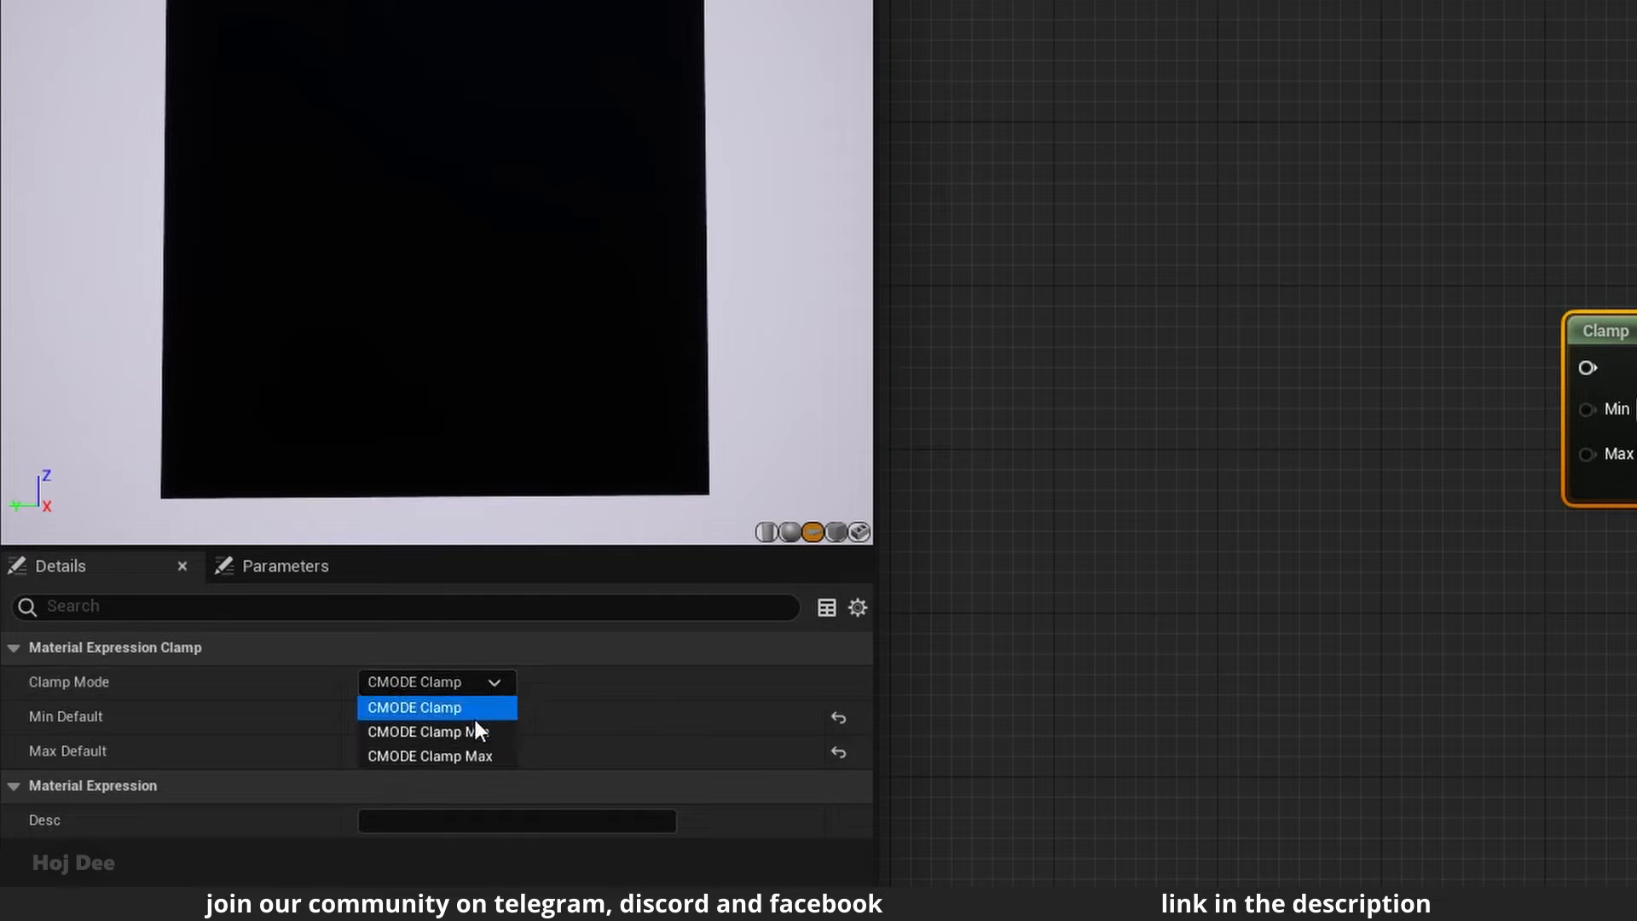
left_click(425, 730)
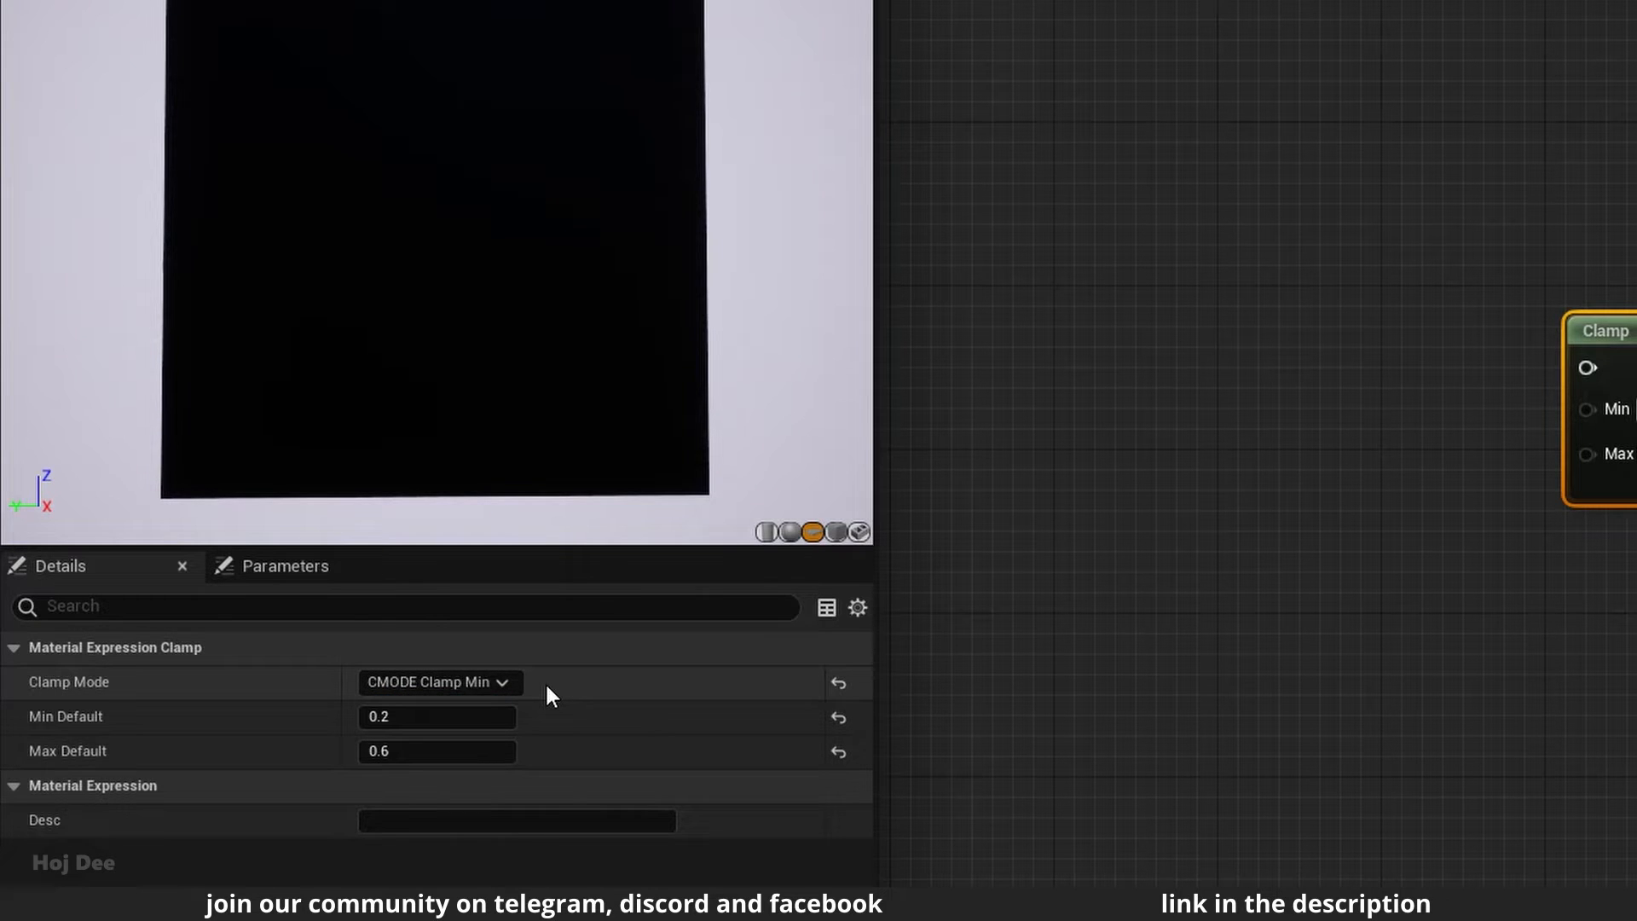
mouse_move(483, 757)
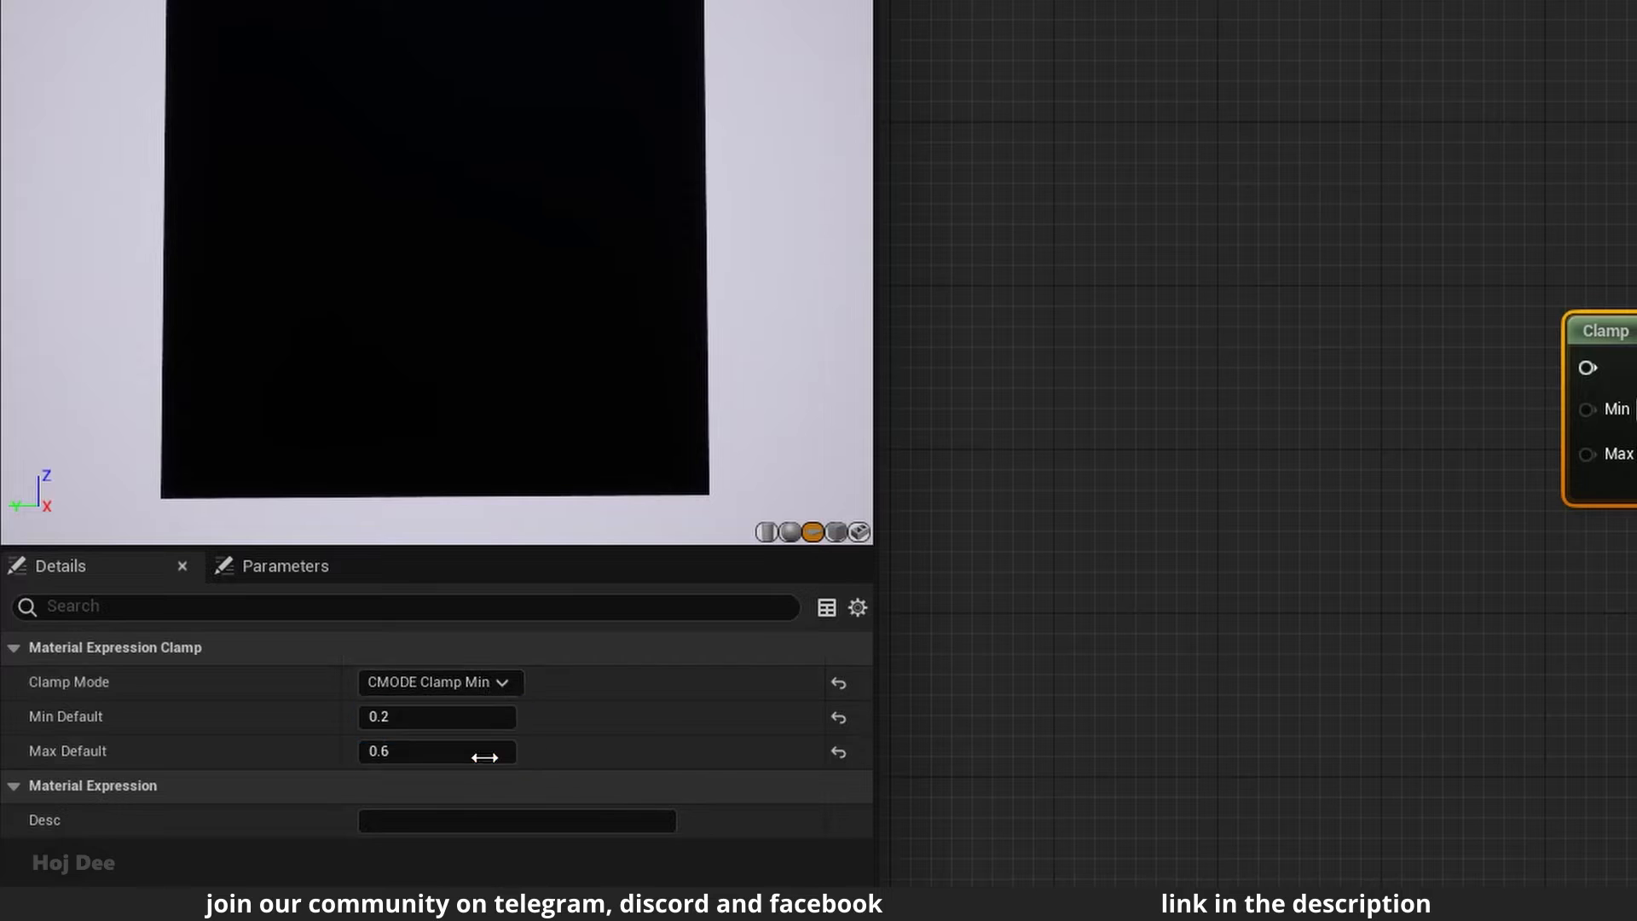
left_click(439, 682)
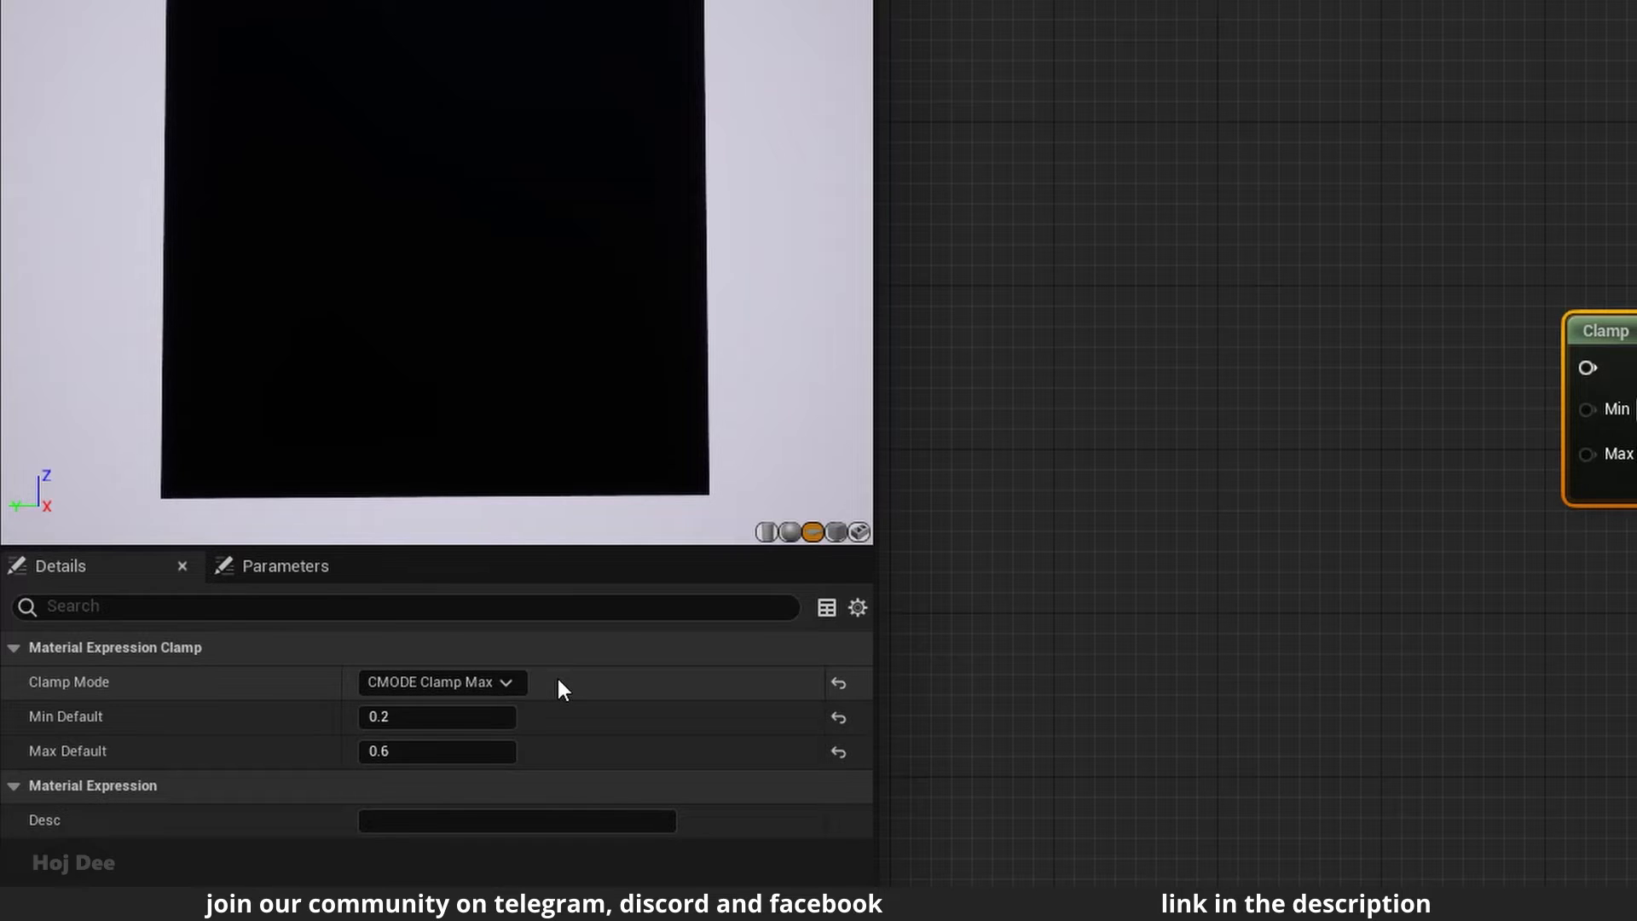
left_click(438, 682)
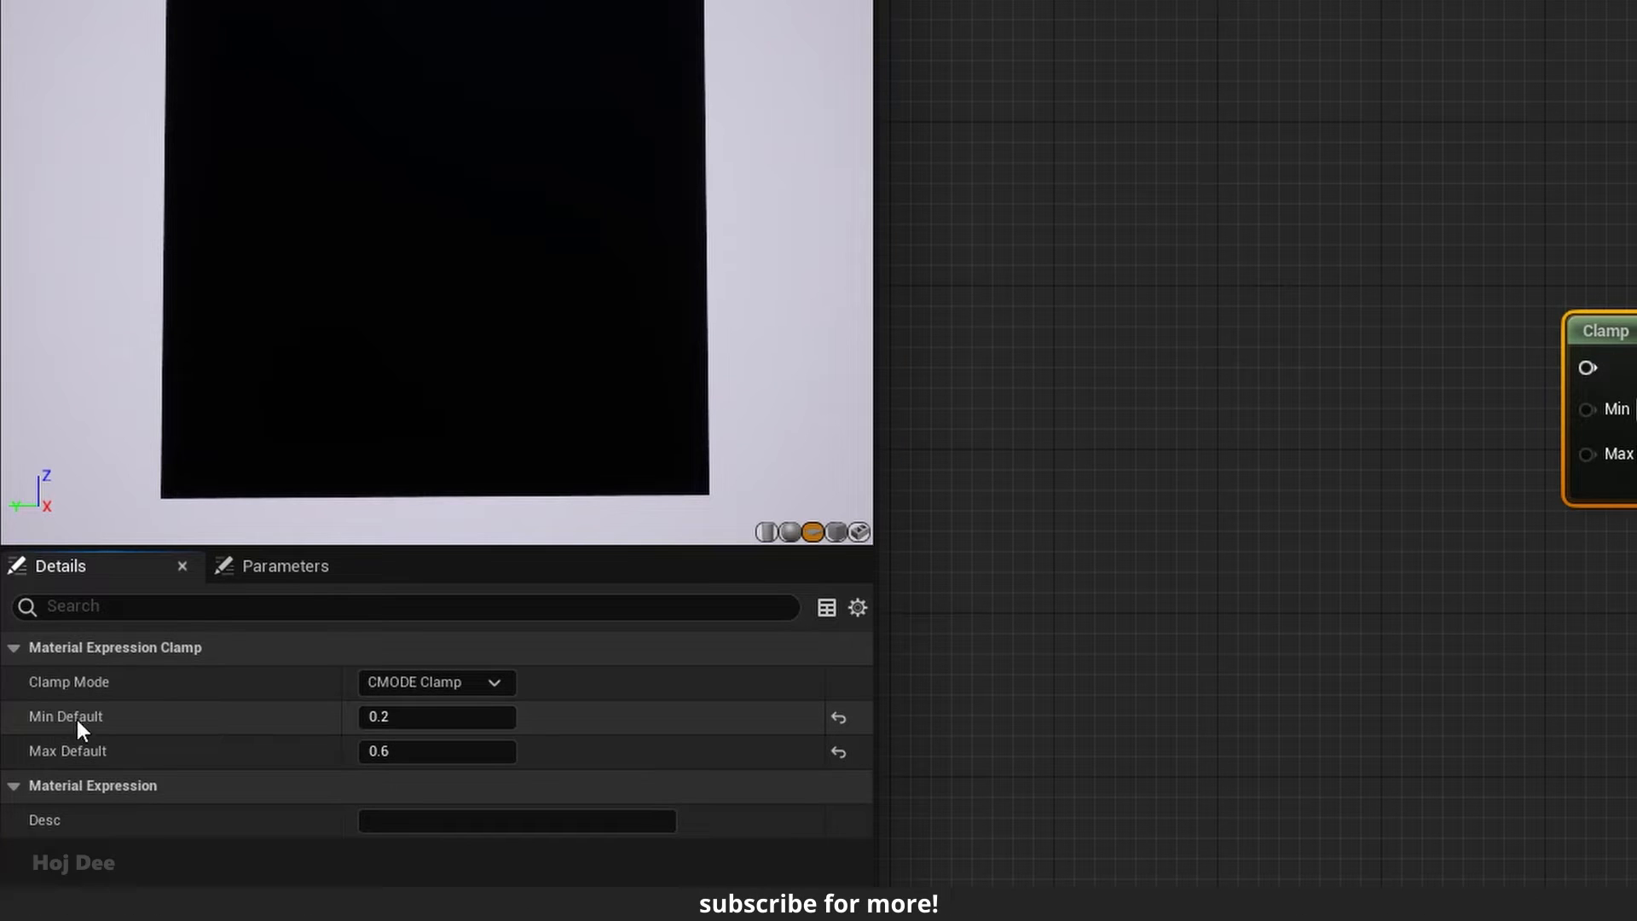
mouse_move(287, 763)
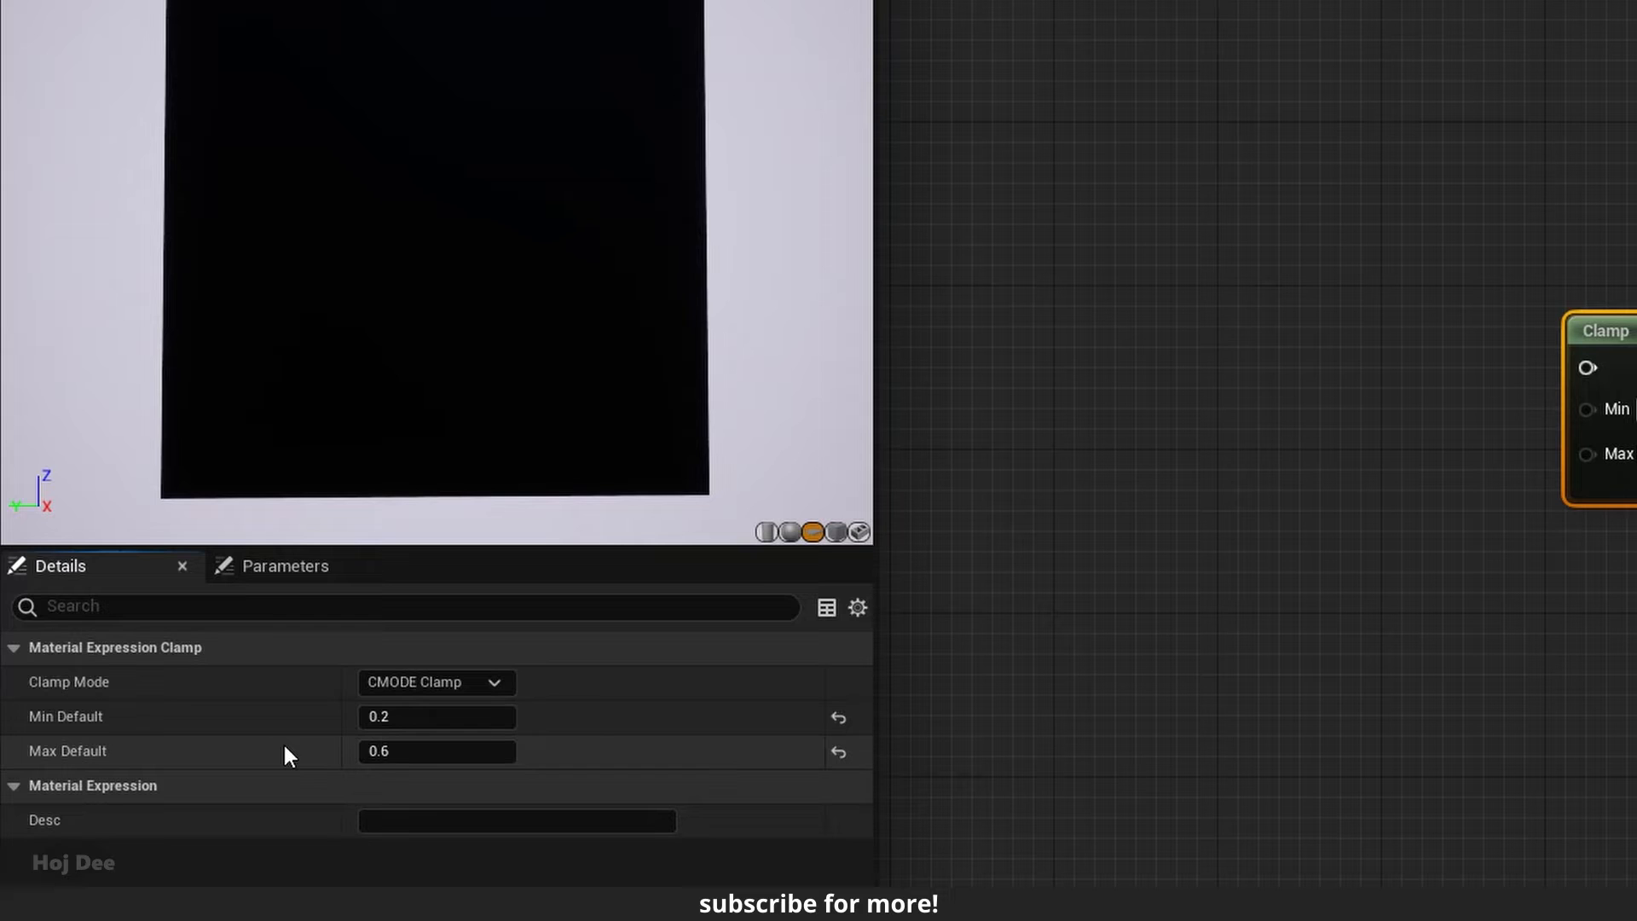
mouse_move(502, 797)
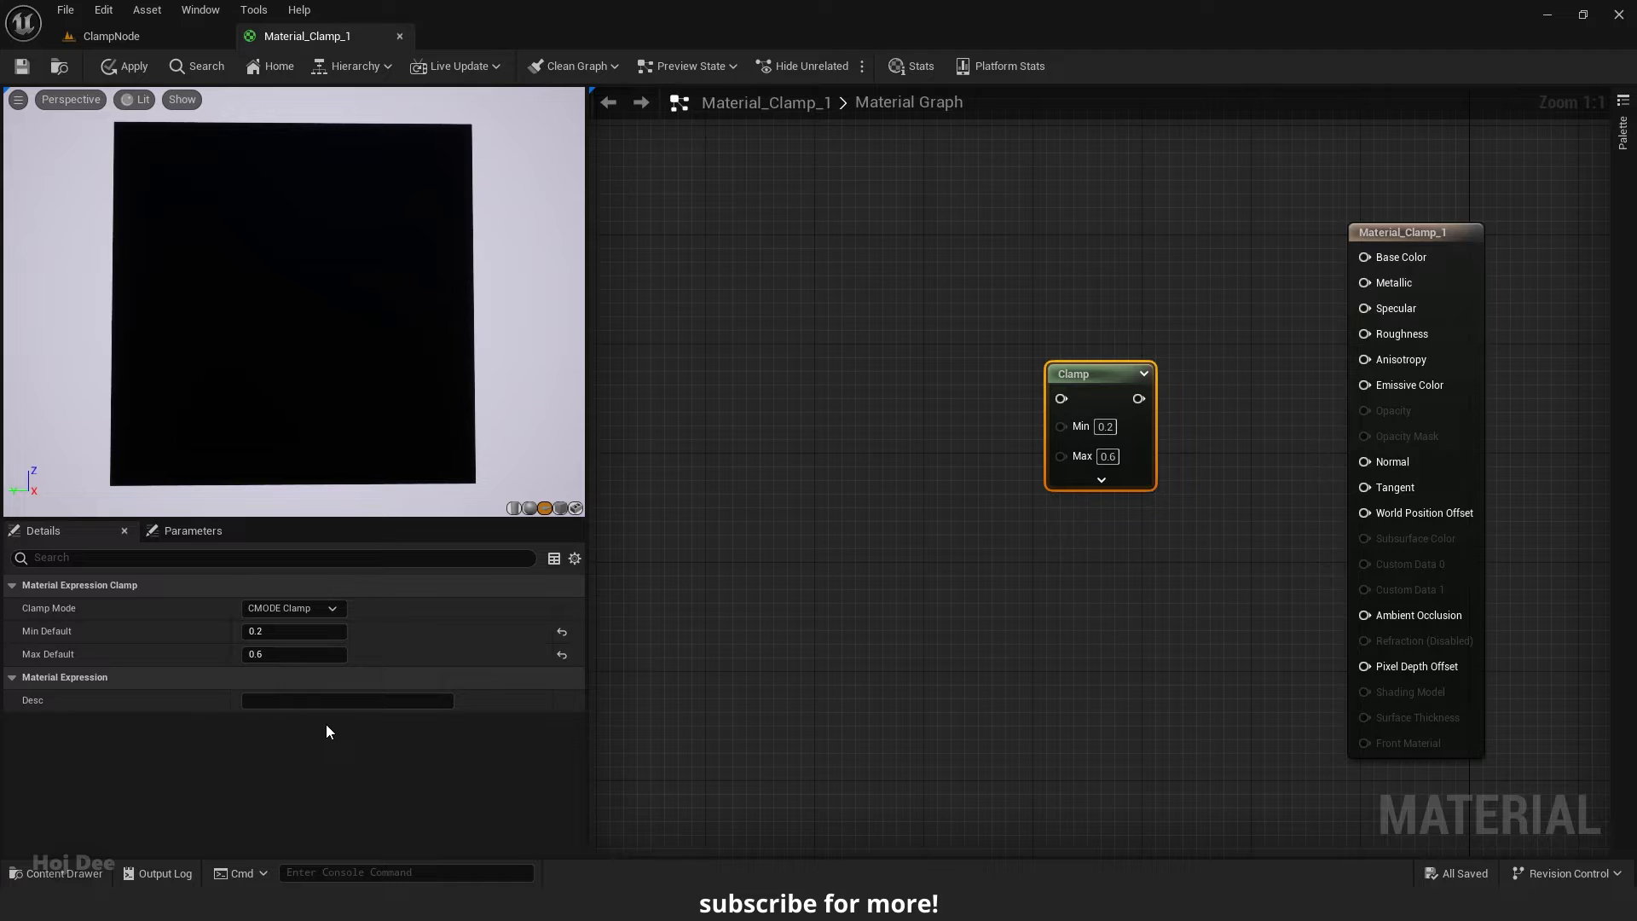
left_click(347, 699)
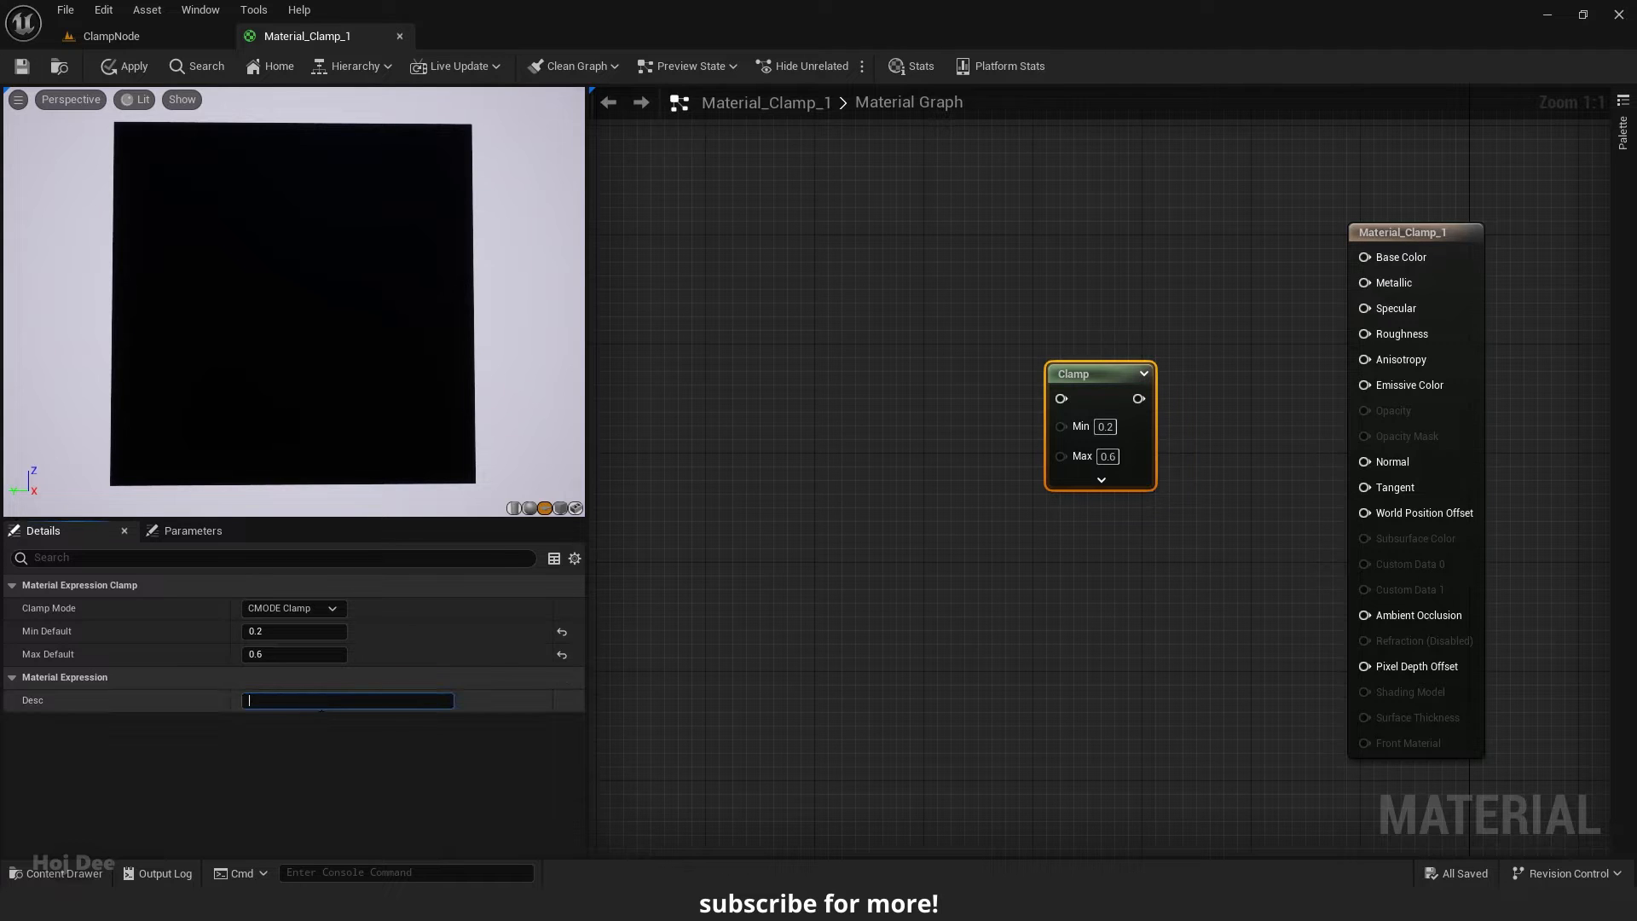
type("Hoj Dee")
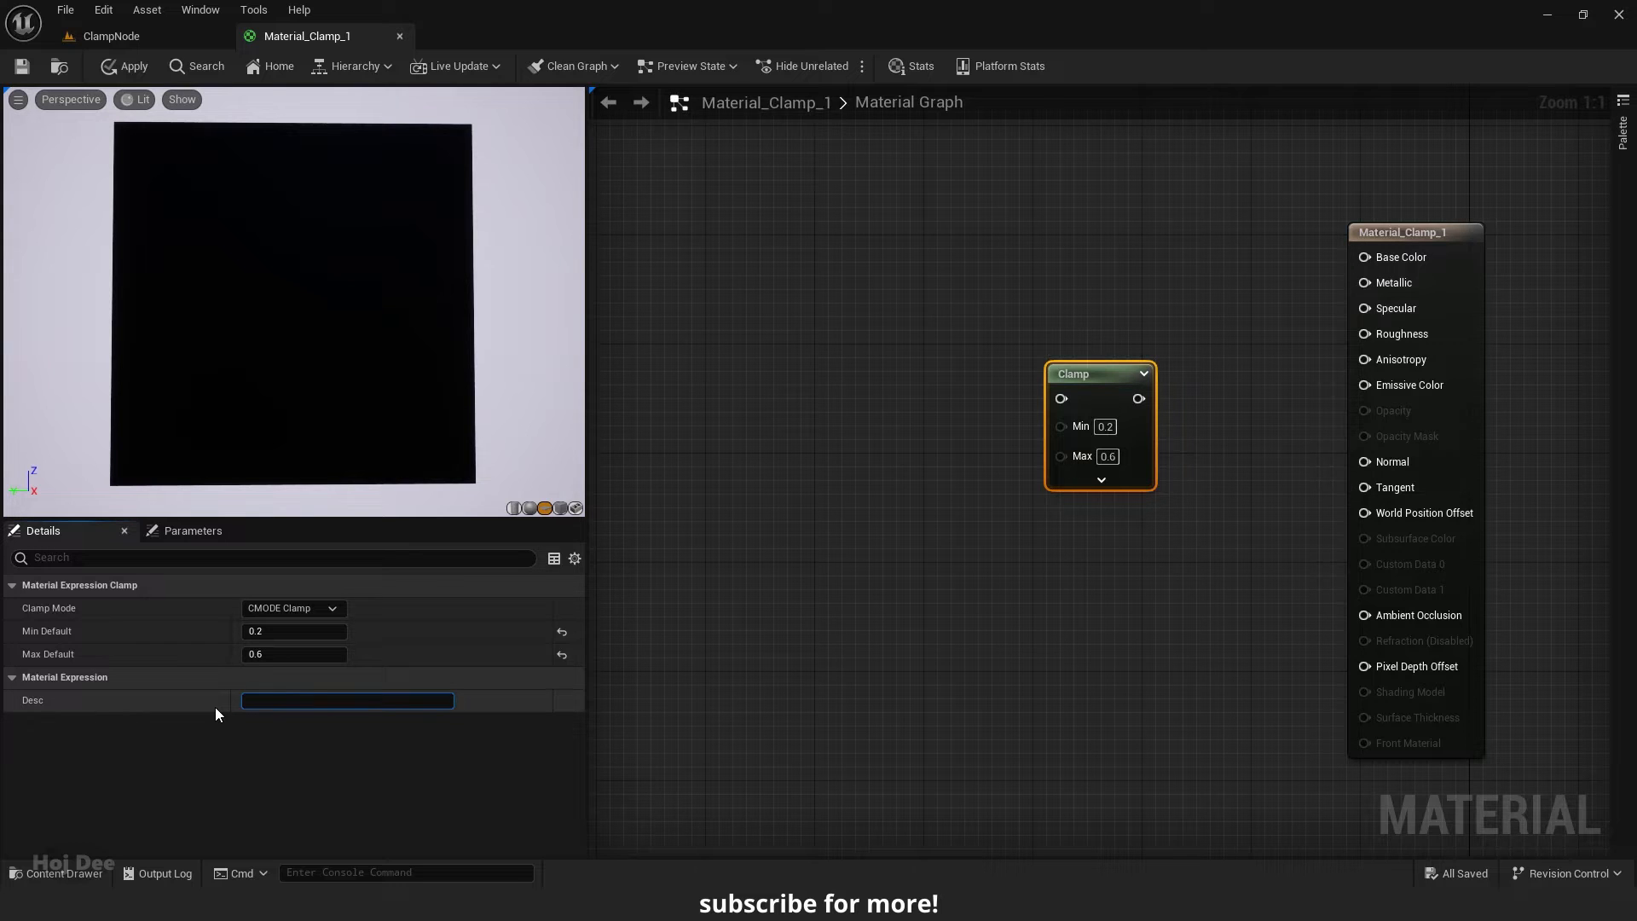
mouse_move(1089, 399)
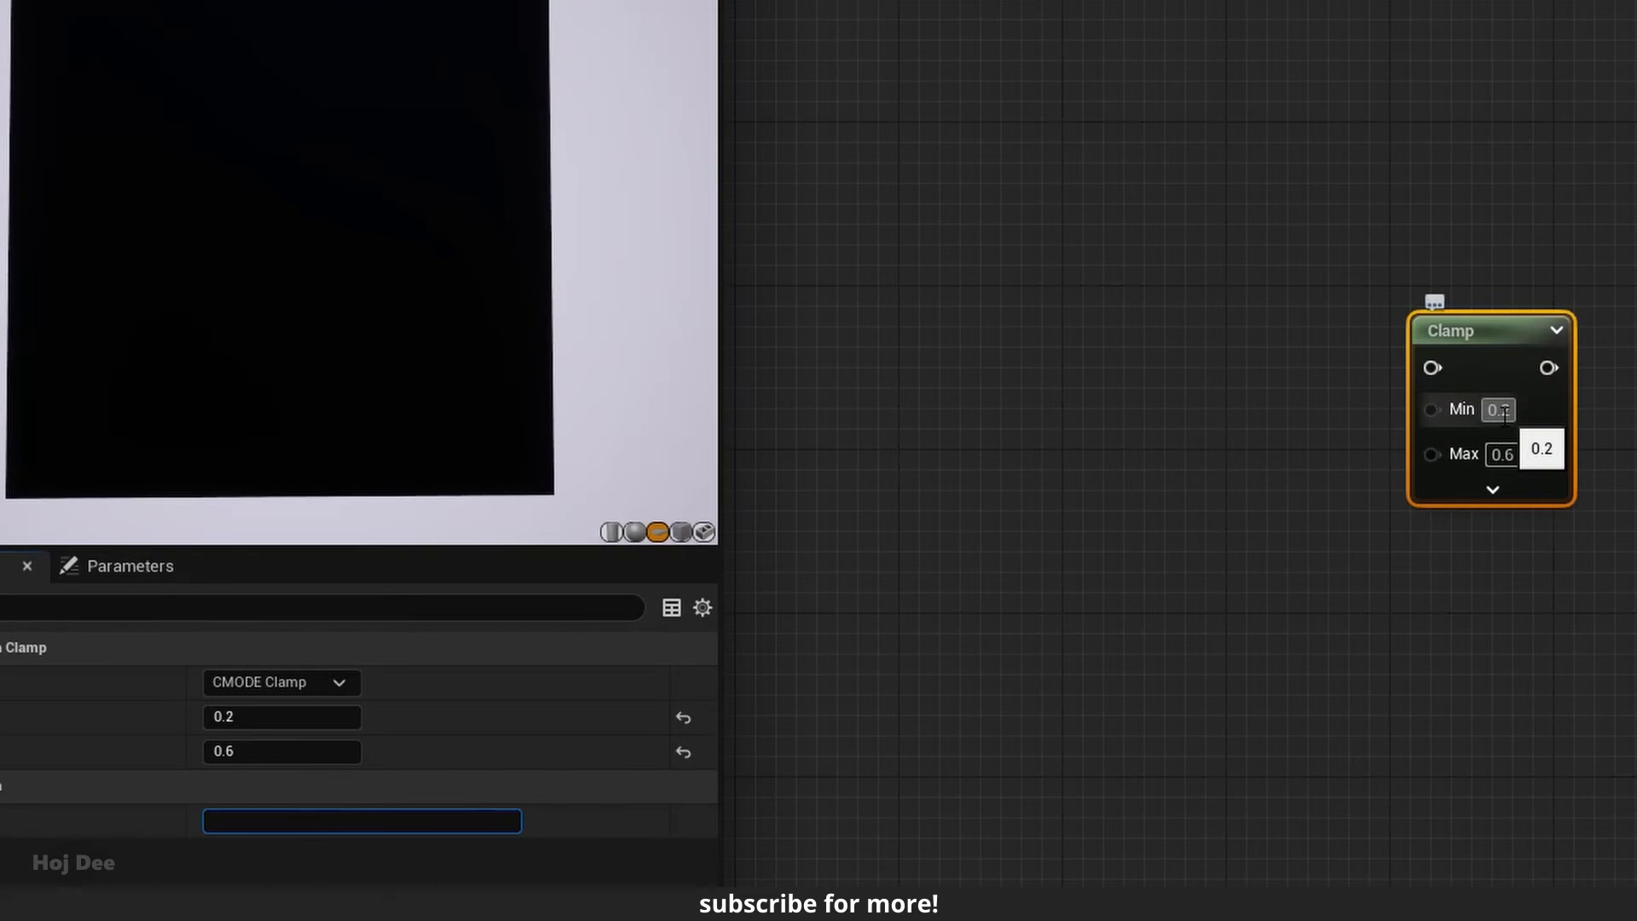
type("0.1")
type("constant")
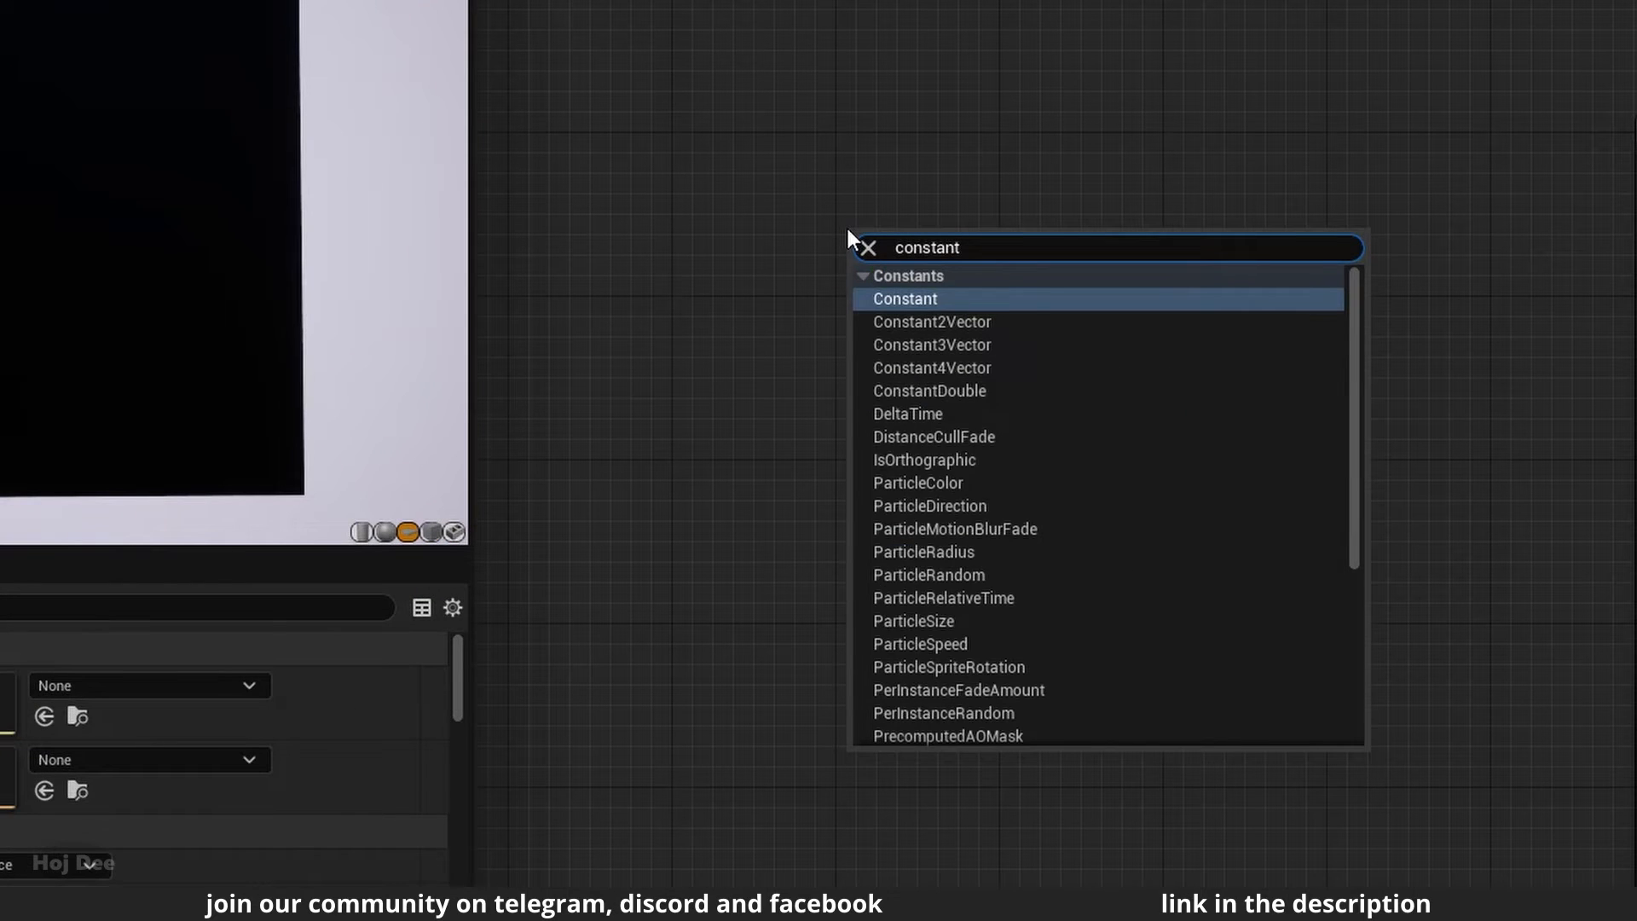
- Add a Constant, a Lerp, and a Multiply node after the noise texture's RGB
left_click(904, 299)
type("lerp")
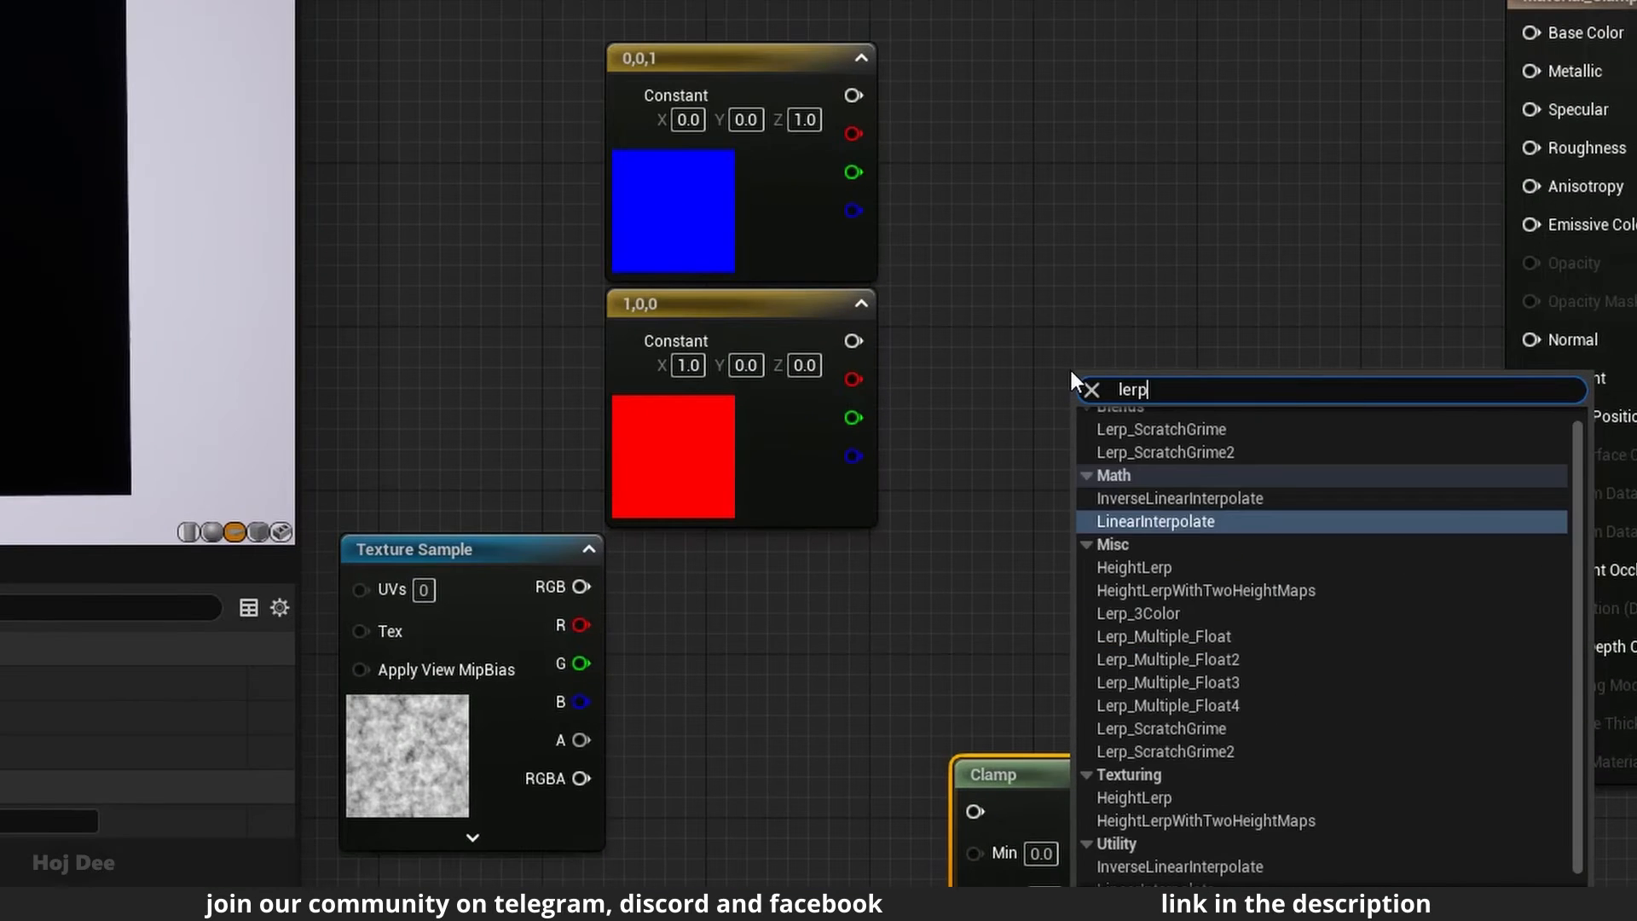
left_click(1154, 521)
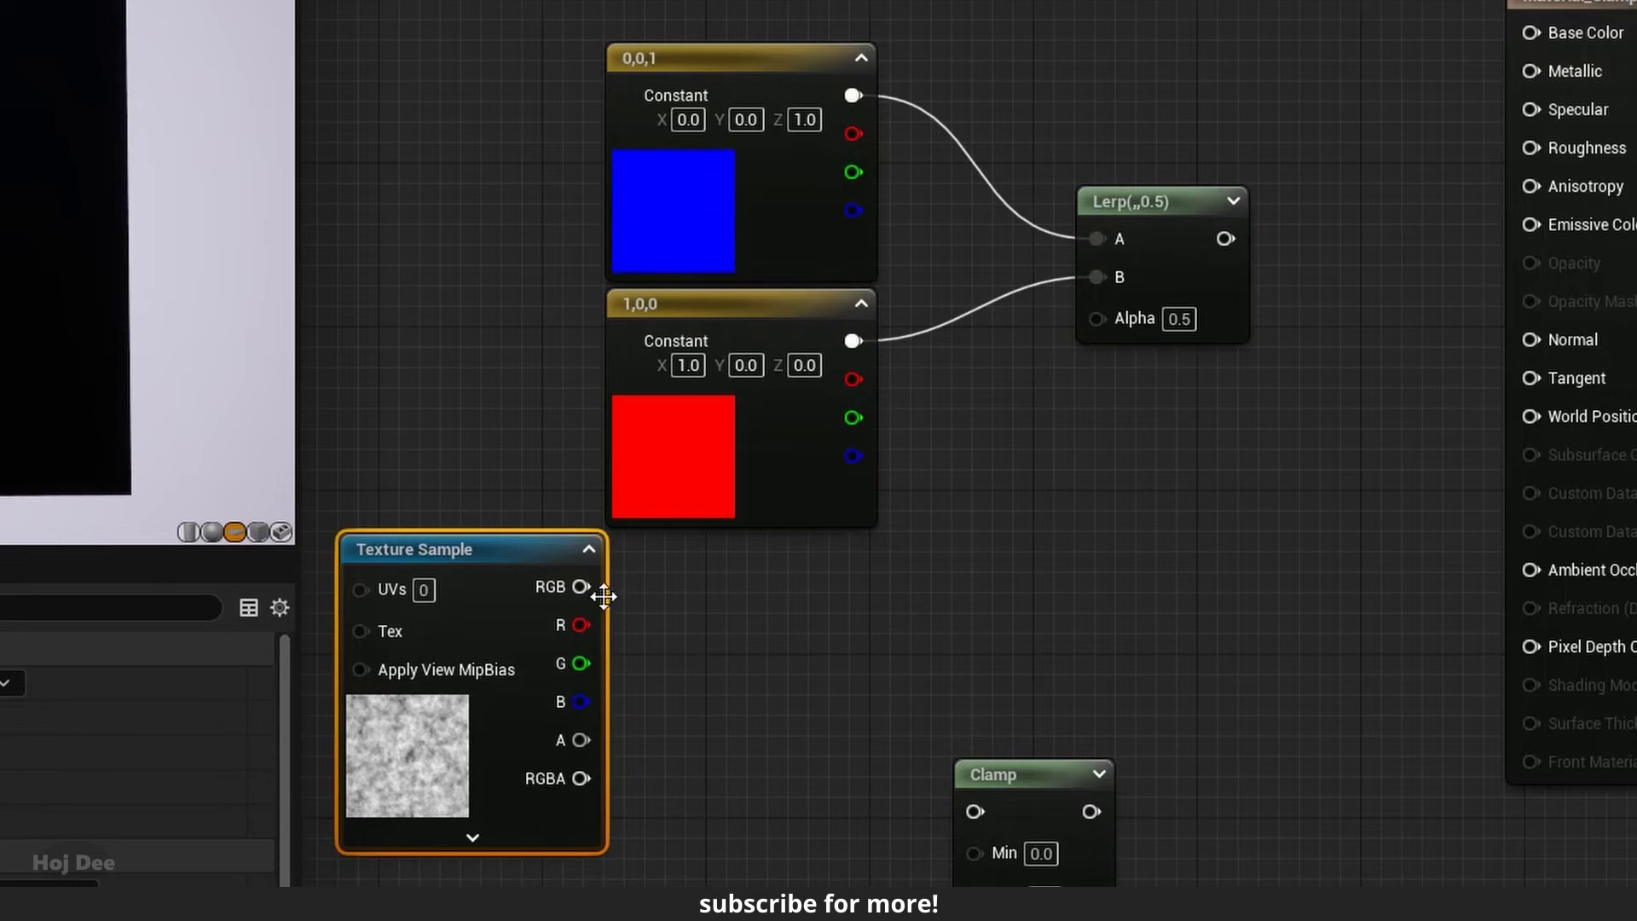
type("mult")
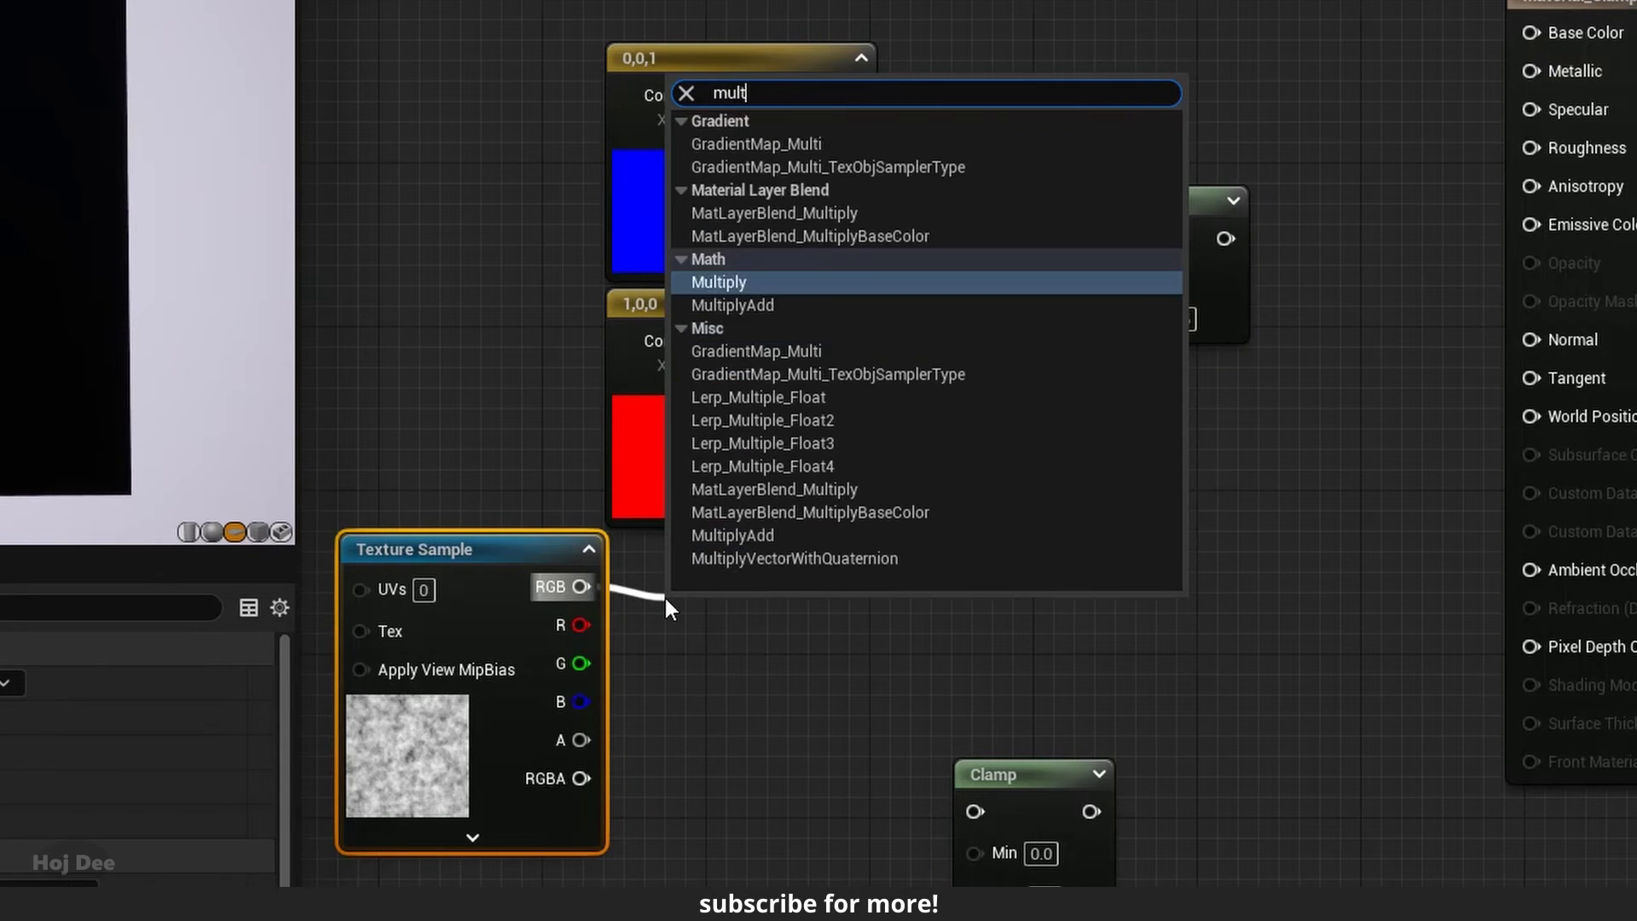
left_click(718, 282)
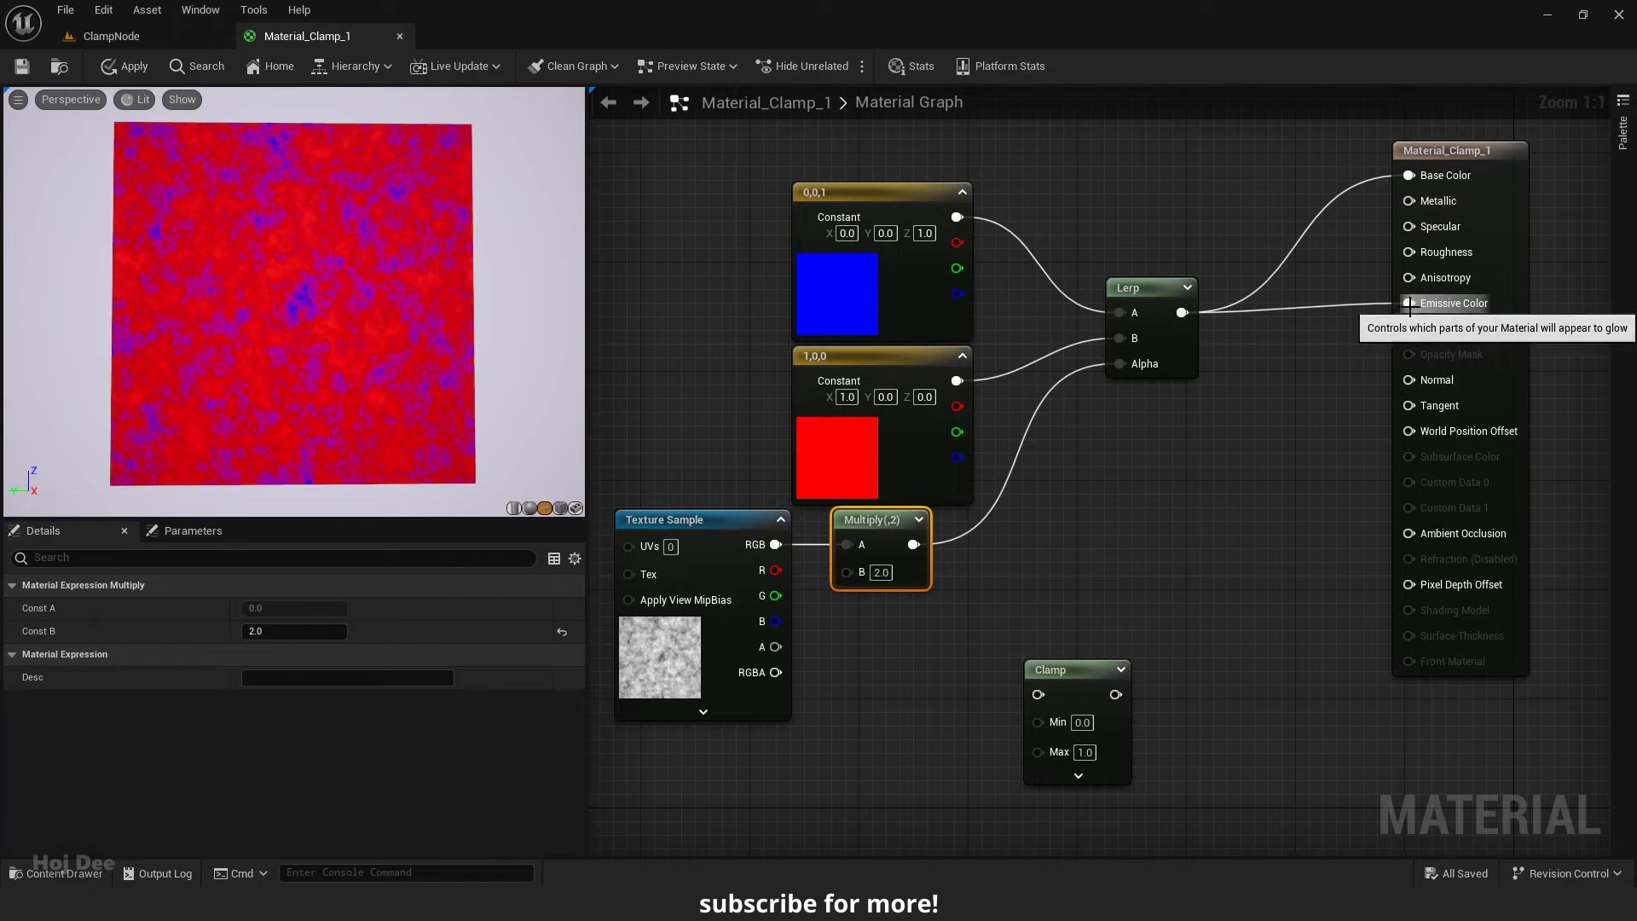
mouse_move(1013, 581)
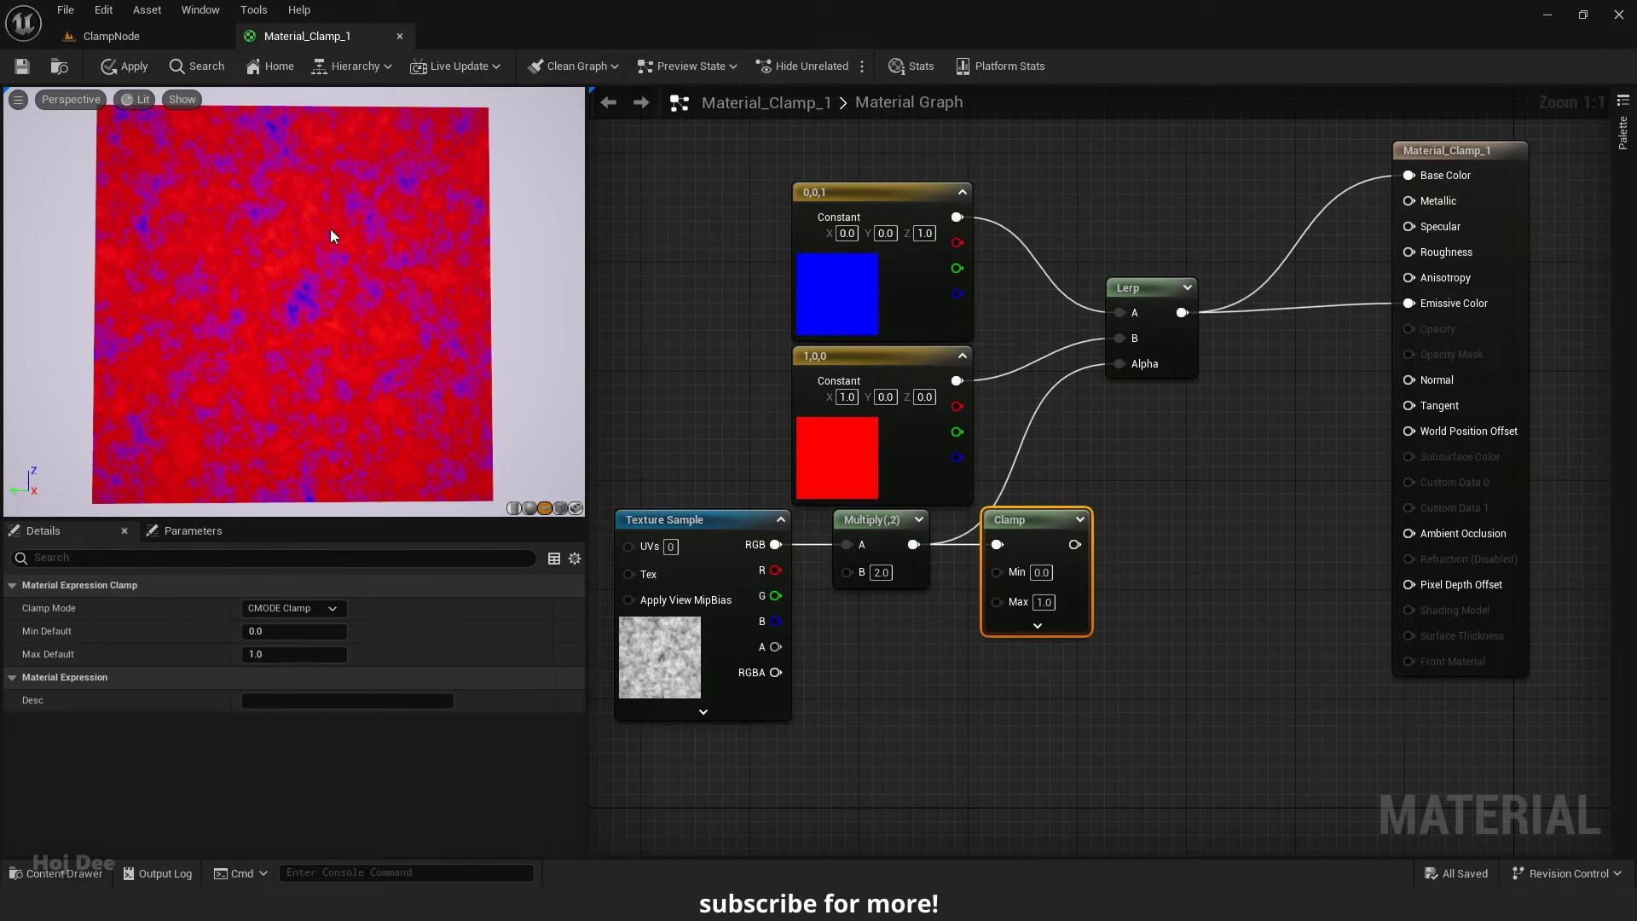
mouse_move(246, 307)
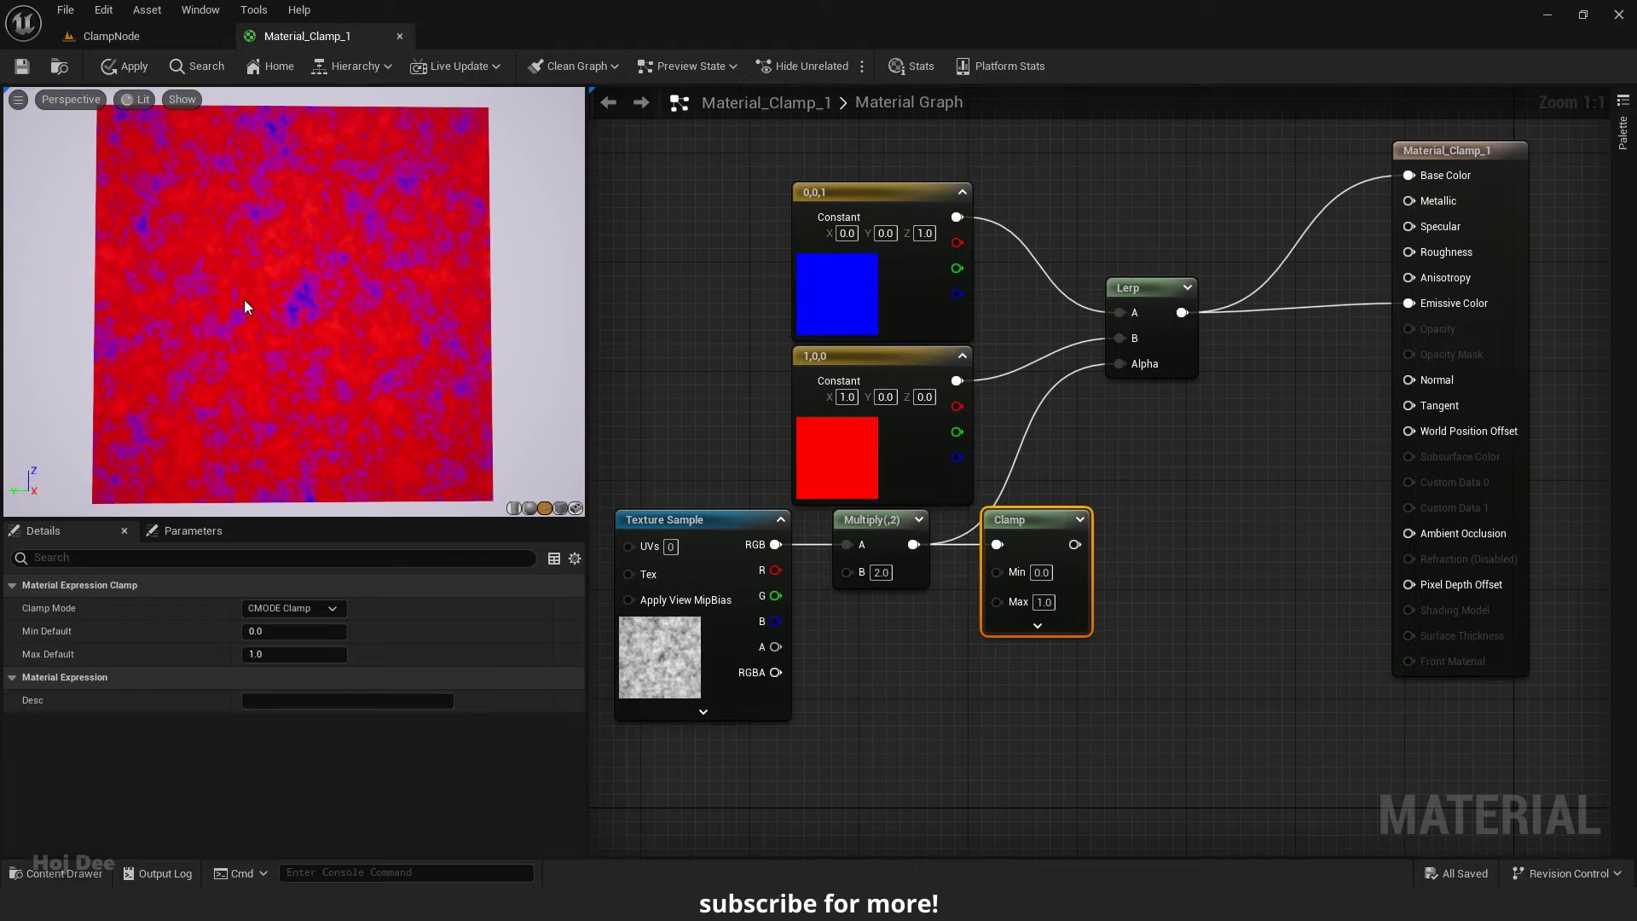
mouse_move(247, 387)
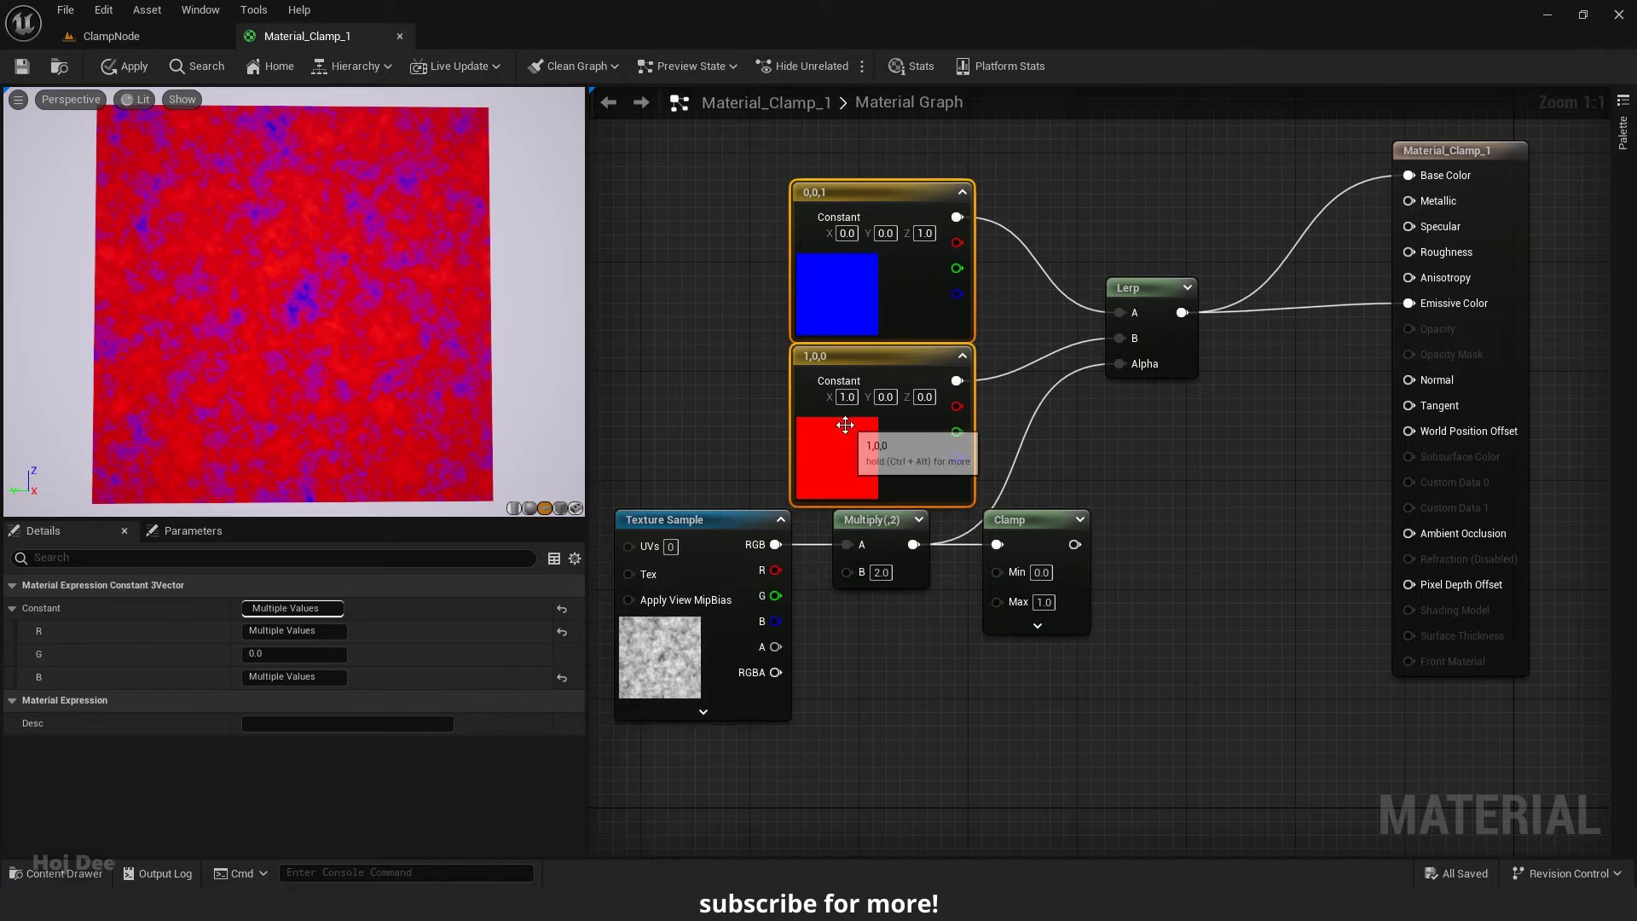
mouse_move(903, 637)
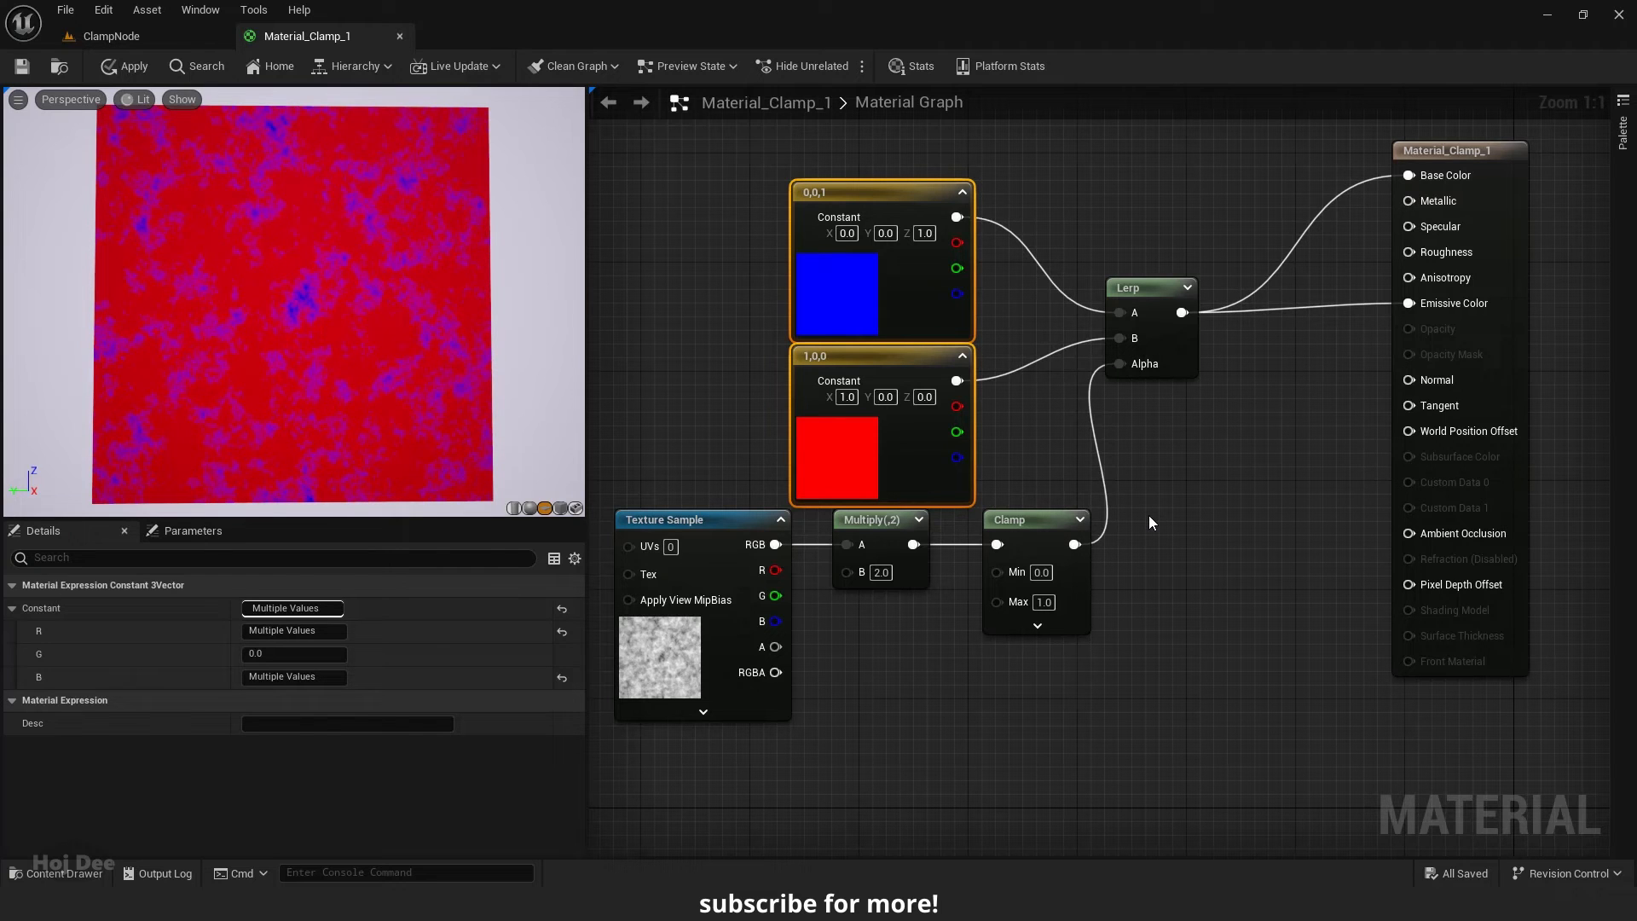
- Apply the material with the Clamp now limiting the Lerp's Alpha
left_click(124, 65)
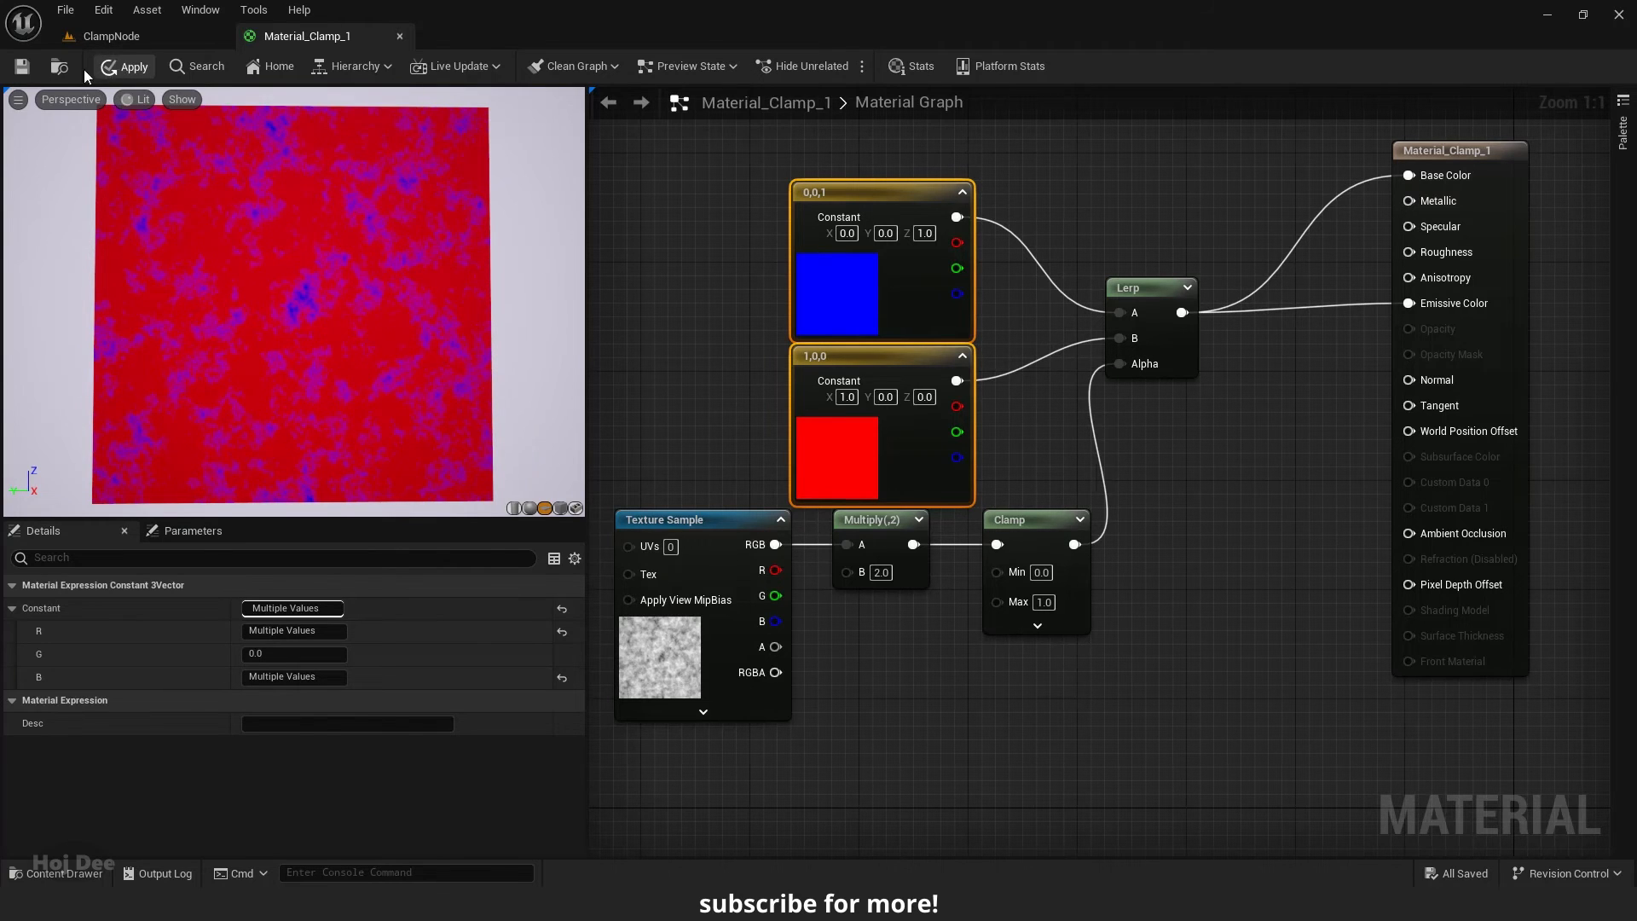
- Open Material_Clamp_2 from the Content Browser and add a Constant3Vector node
left_click(108, 36)
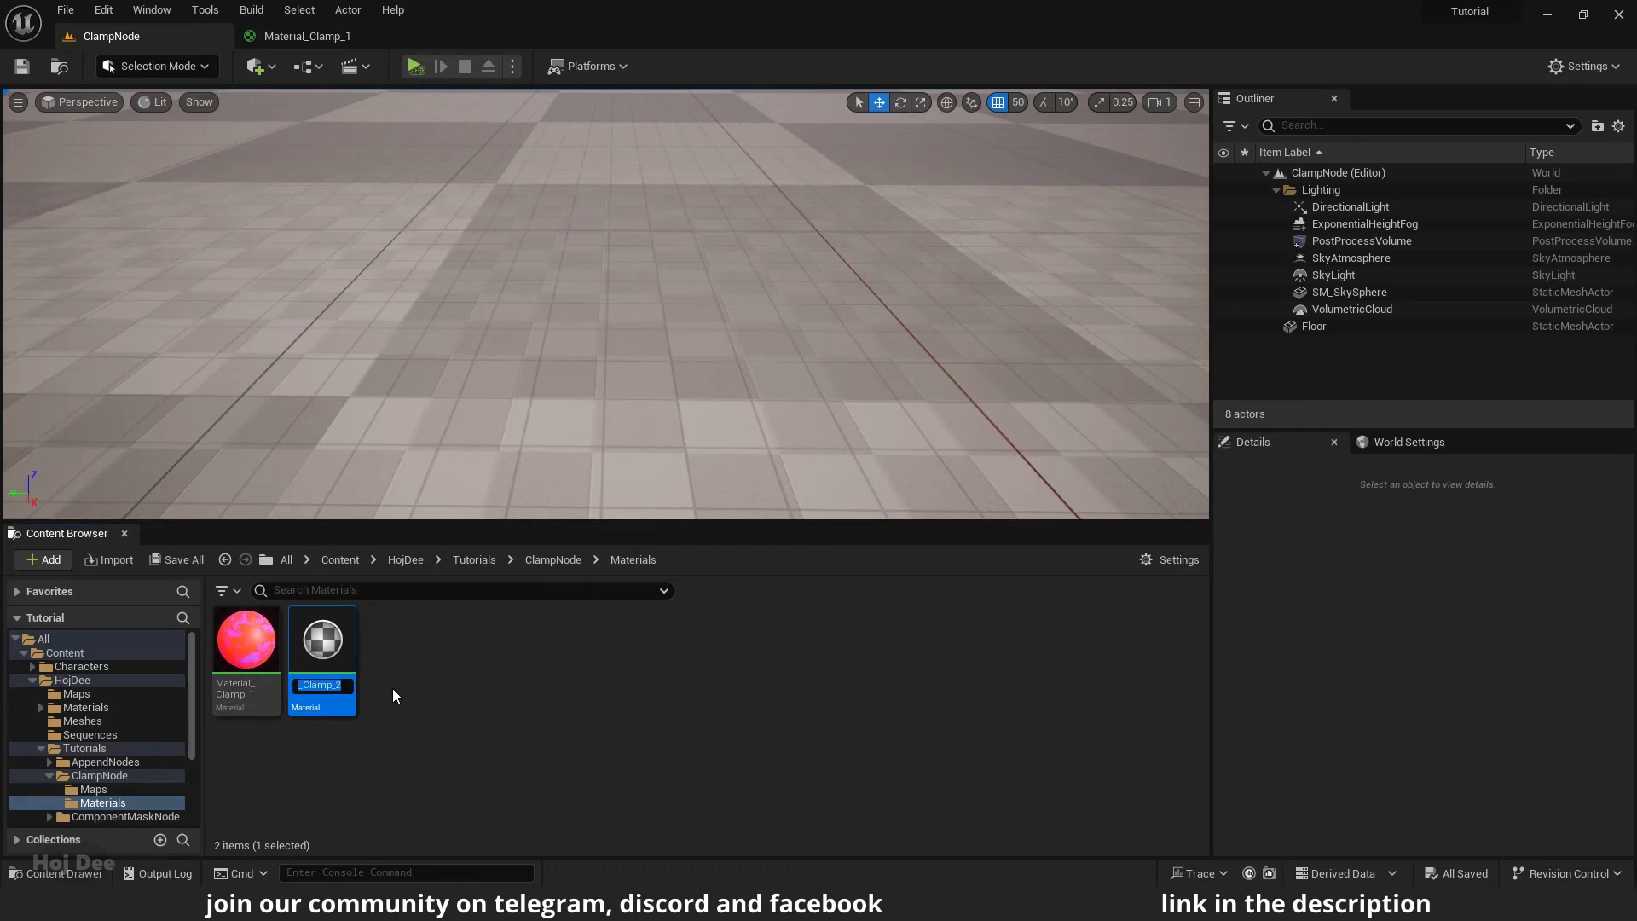
double_click(322, 638)
type("constant 3")
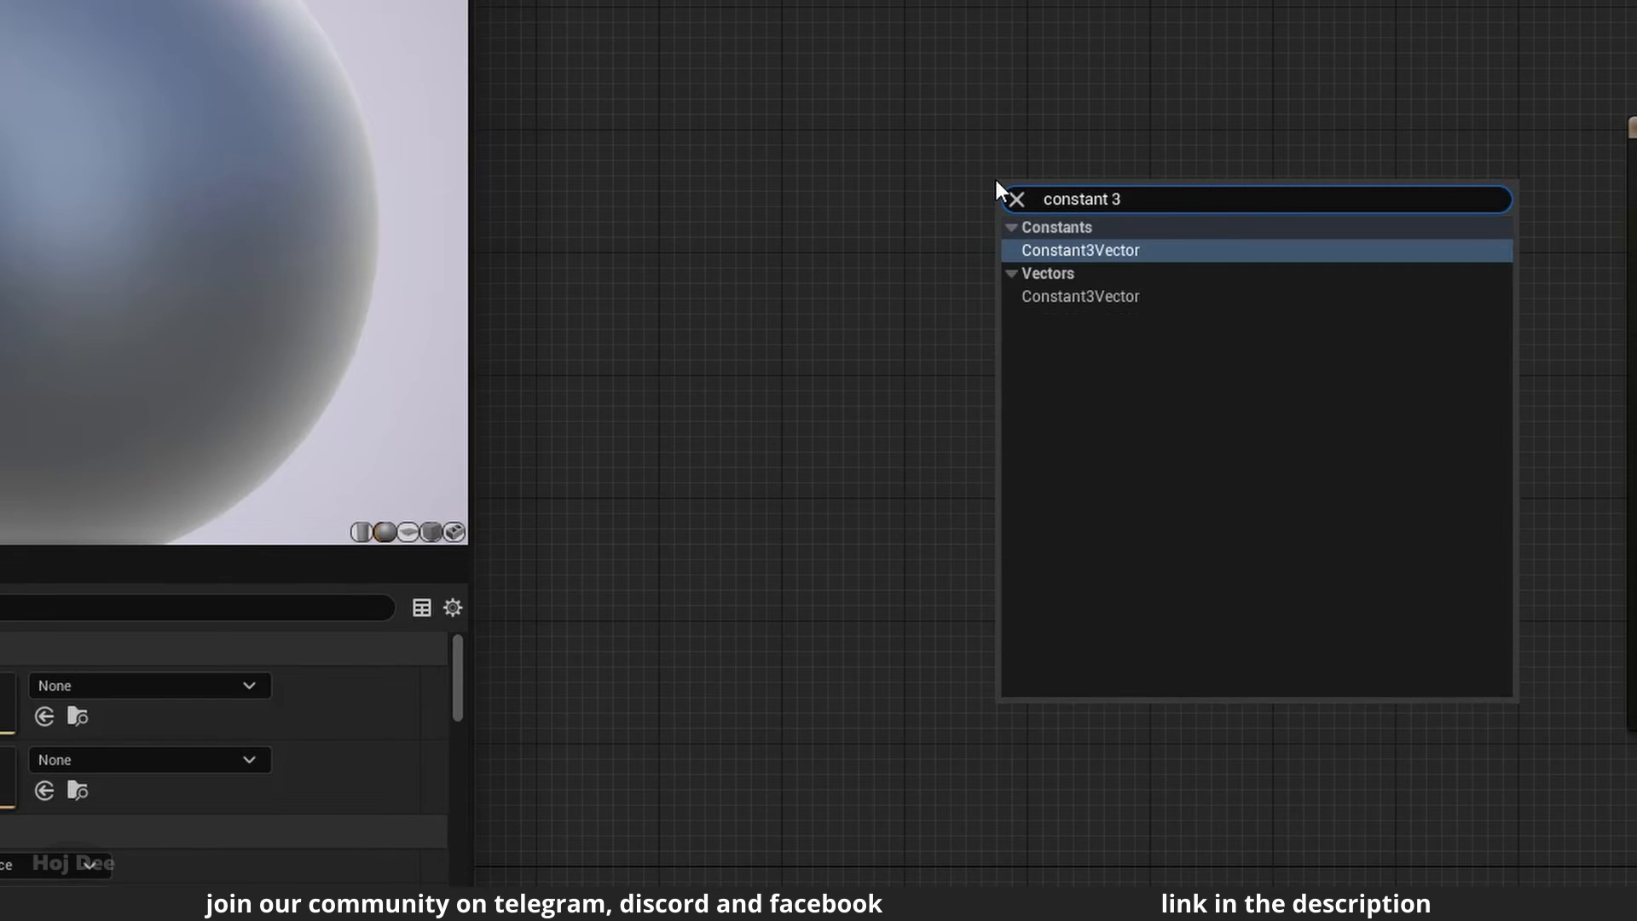
left_click(1080, 250)
type("1")
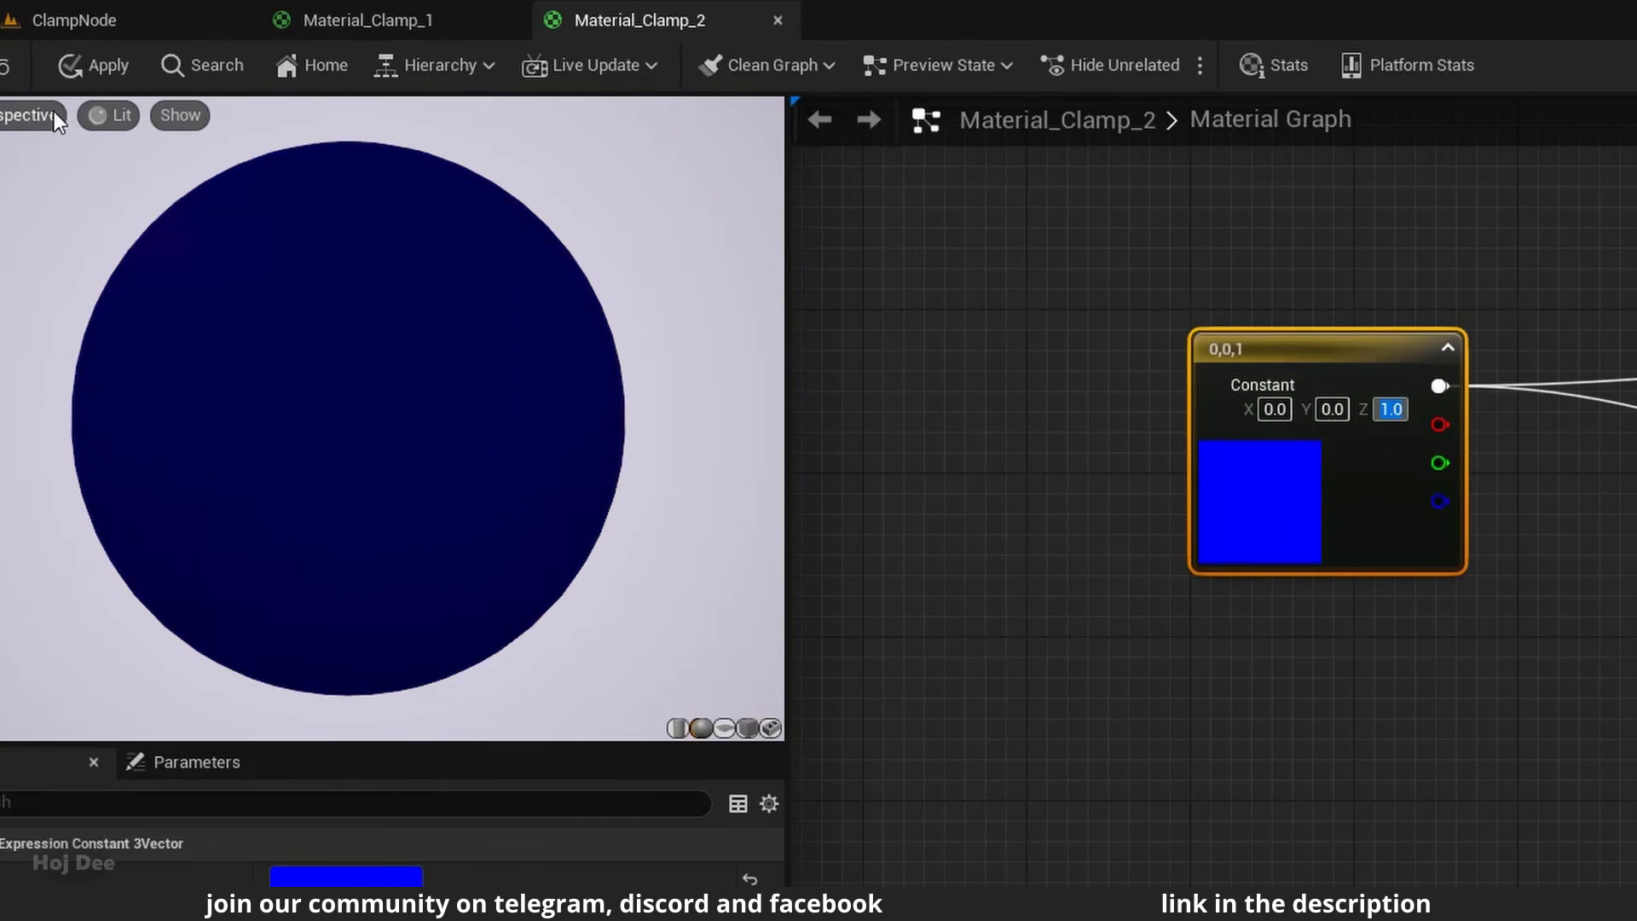
- Edit the blue constant's Z value, entering 40.0 and then 3
left_click(108, 115)
type("20")
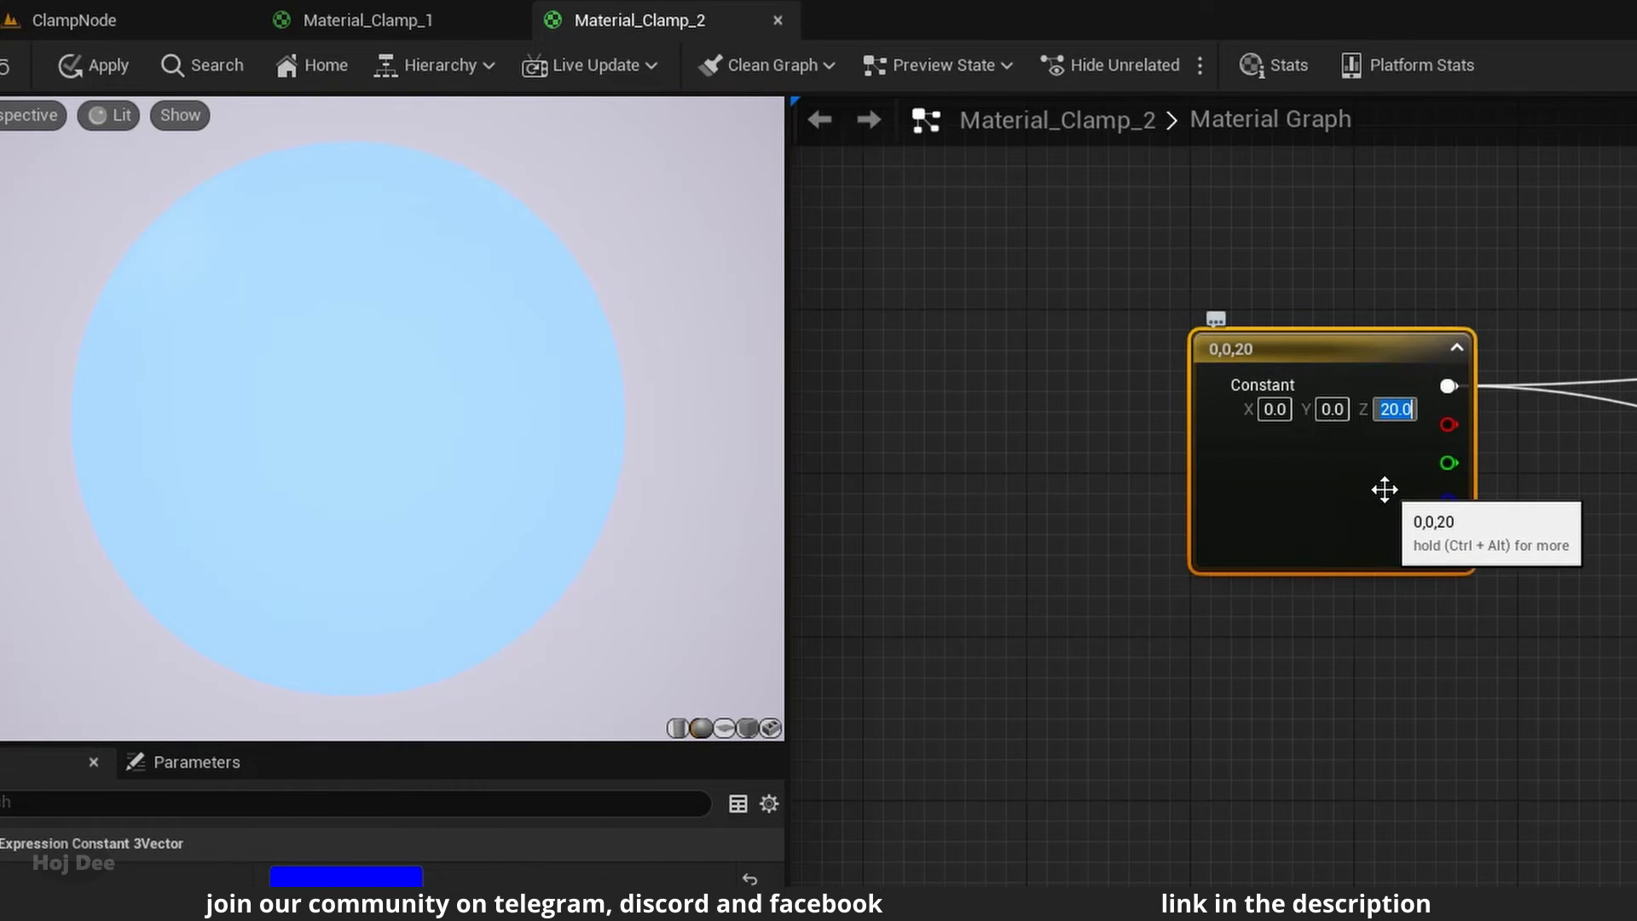
type("40.0")
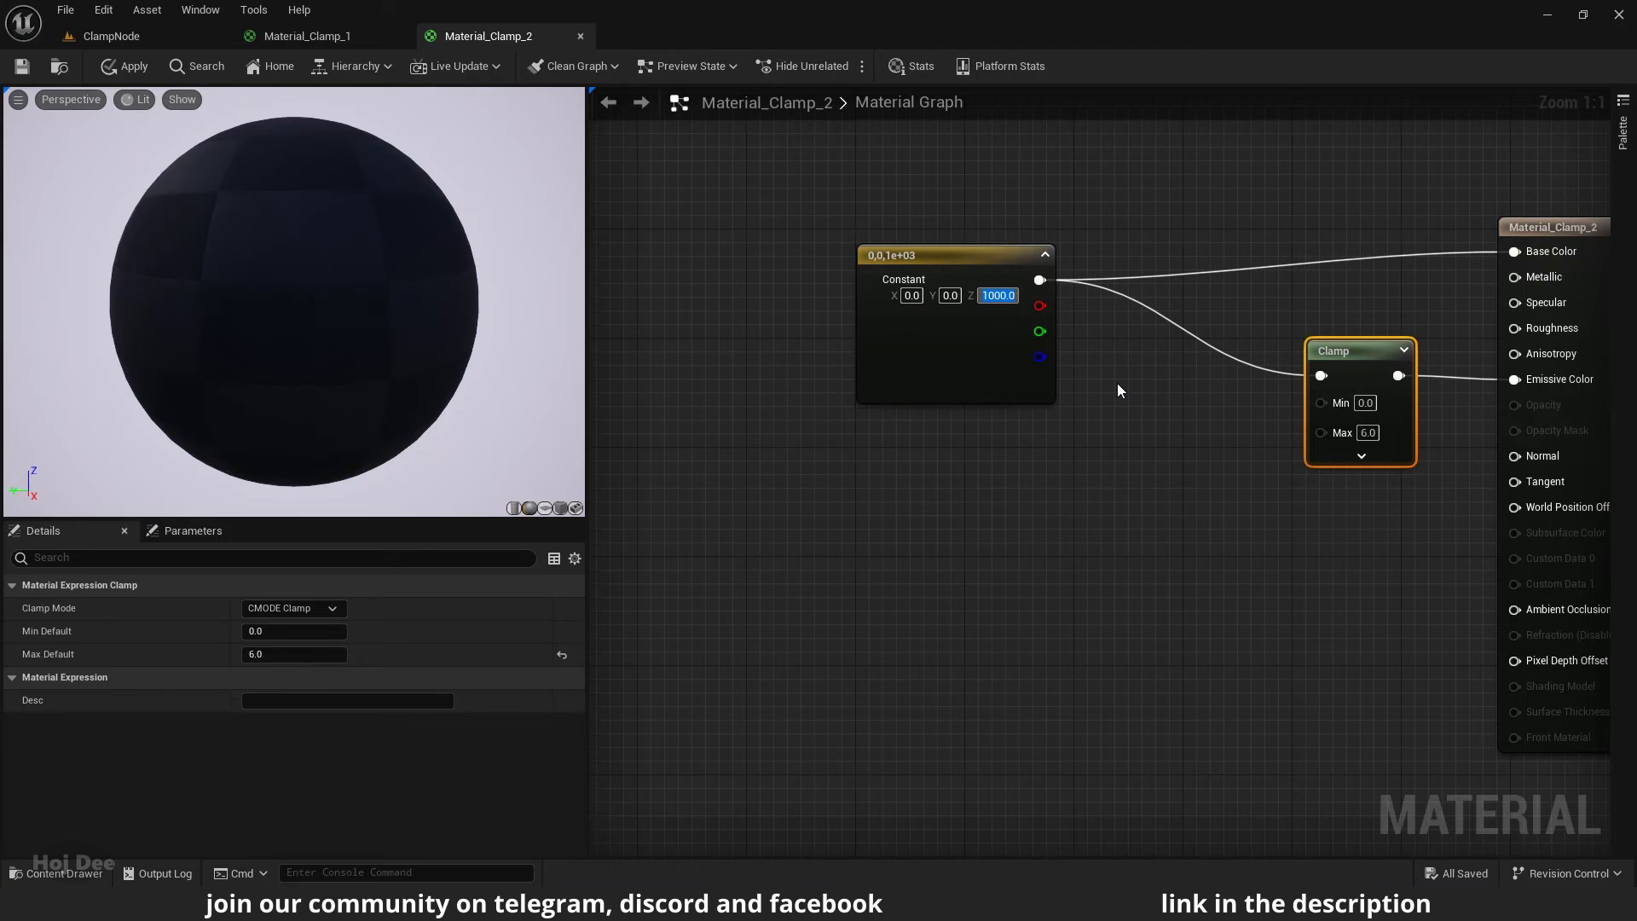
type("3")
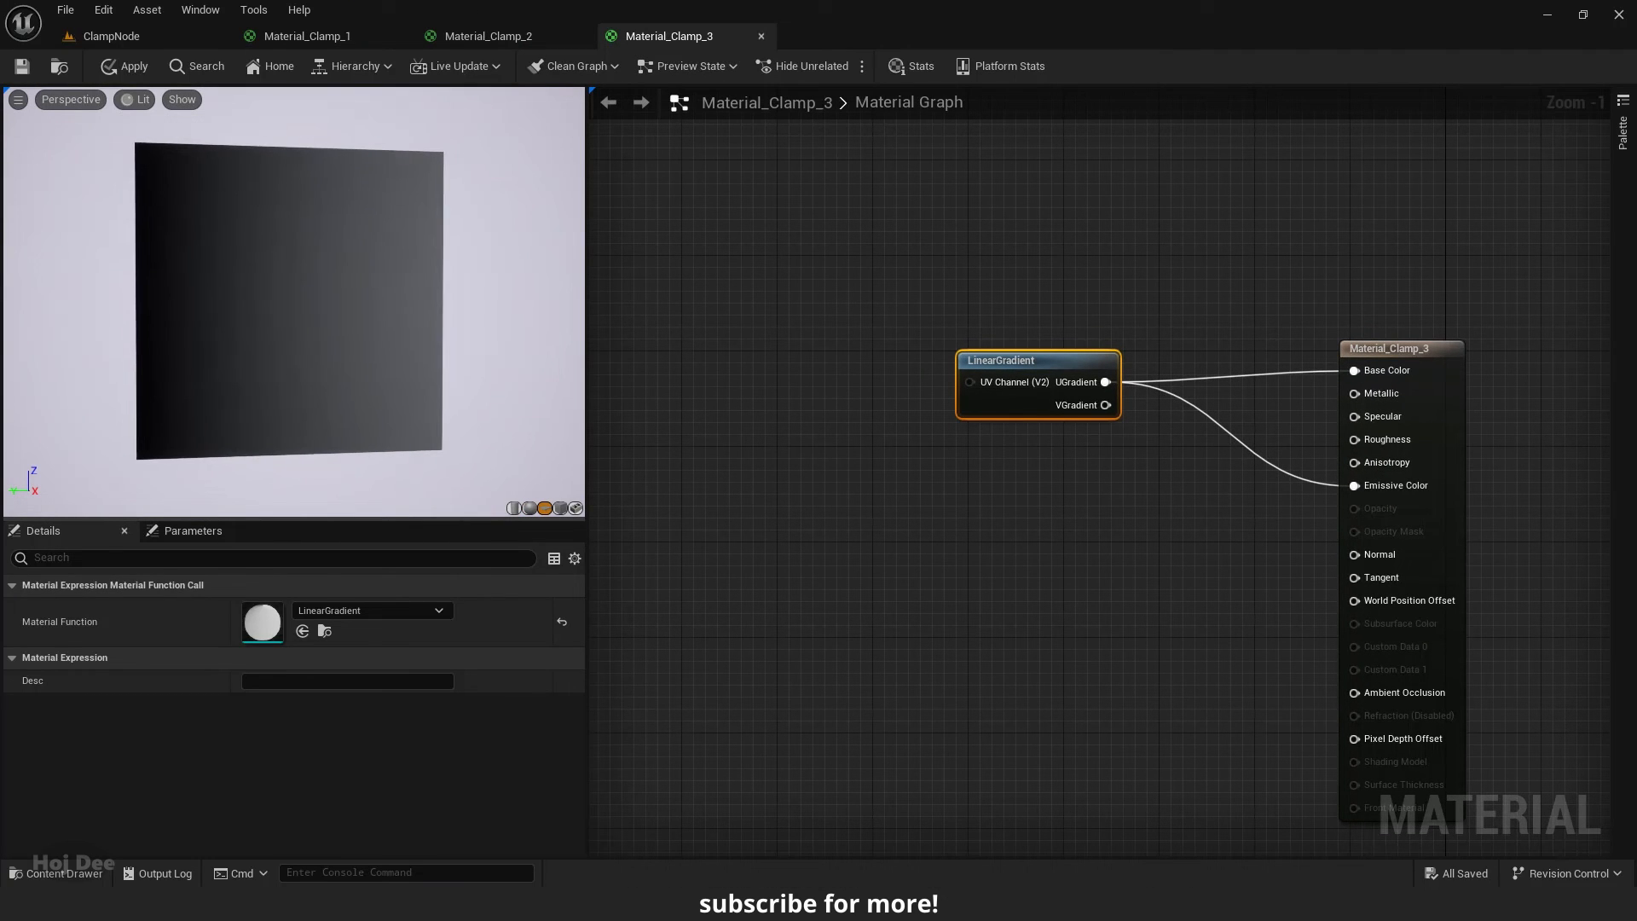
- Build the LinearGradient setup in Material_Clamp_3's graph
left_click(136, 99)
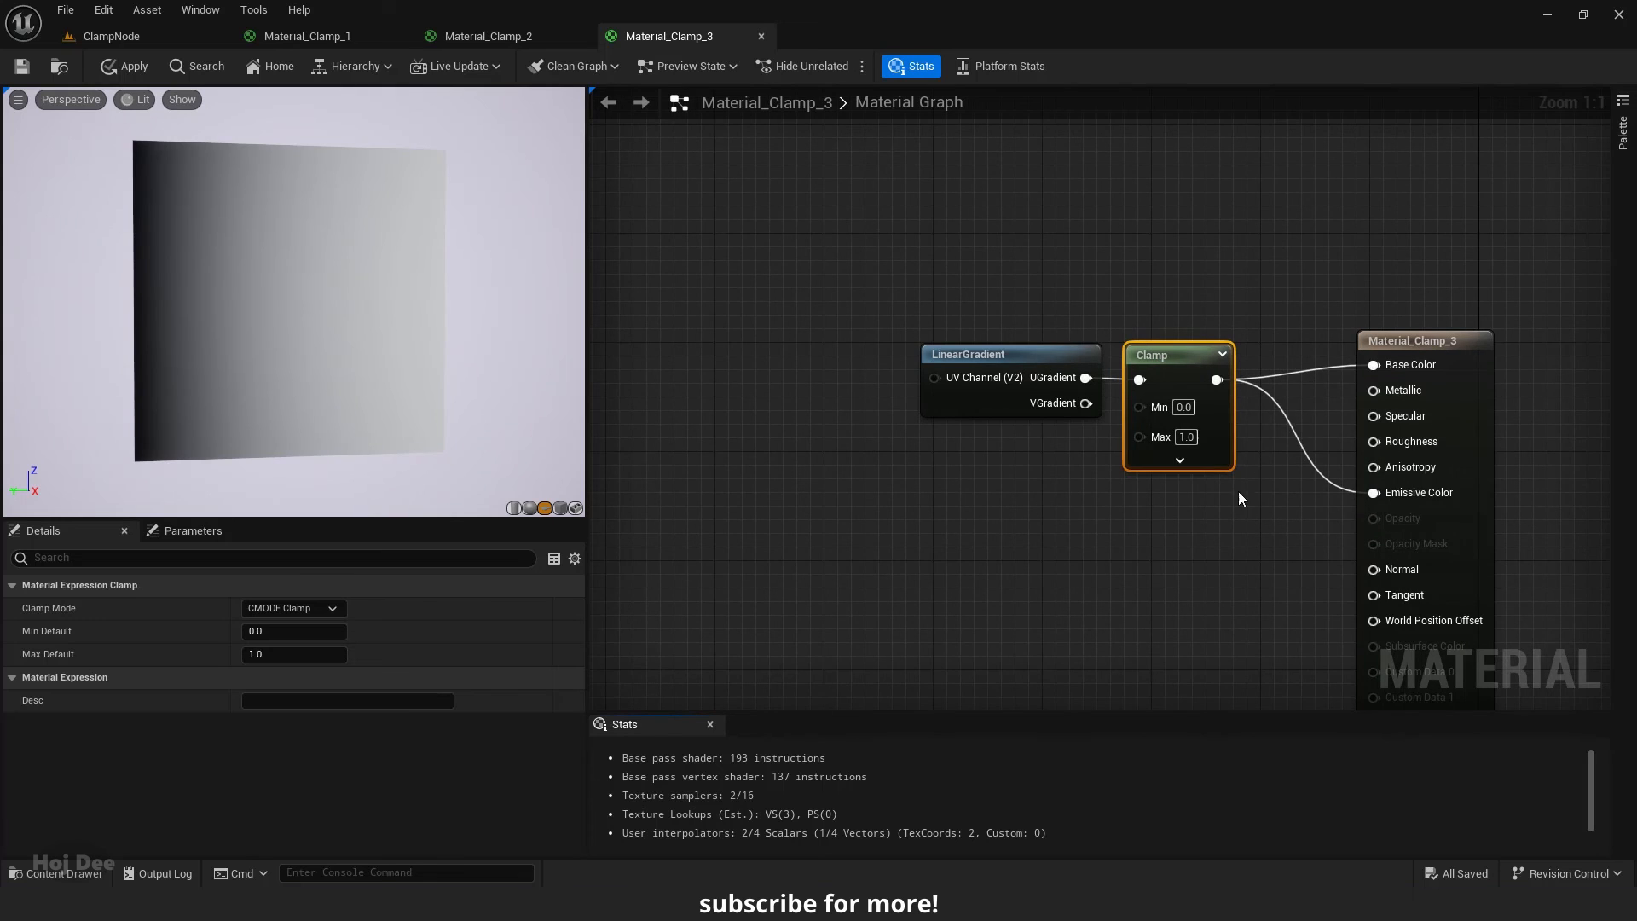
mouse_move(1261, 493)
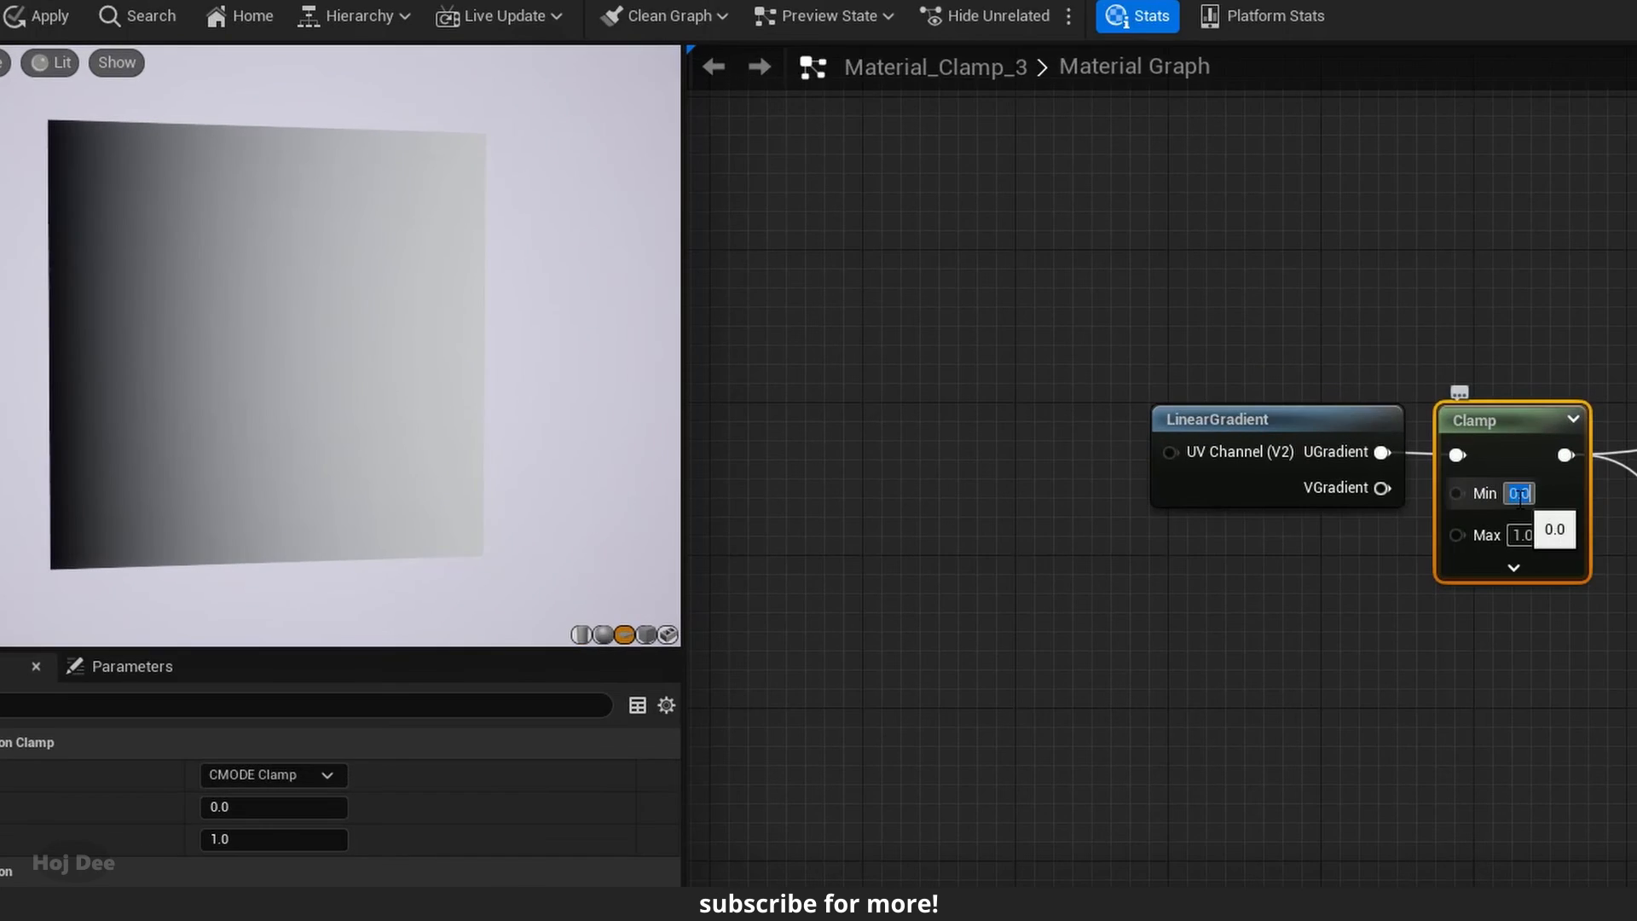
- Try Clamp Min values 0.2 and 0.3, reset Min to 0.0, then select Max
type("0.2")
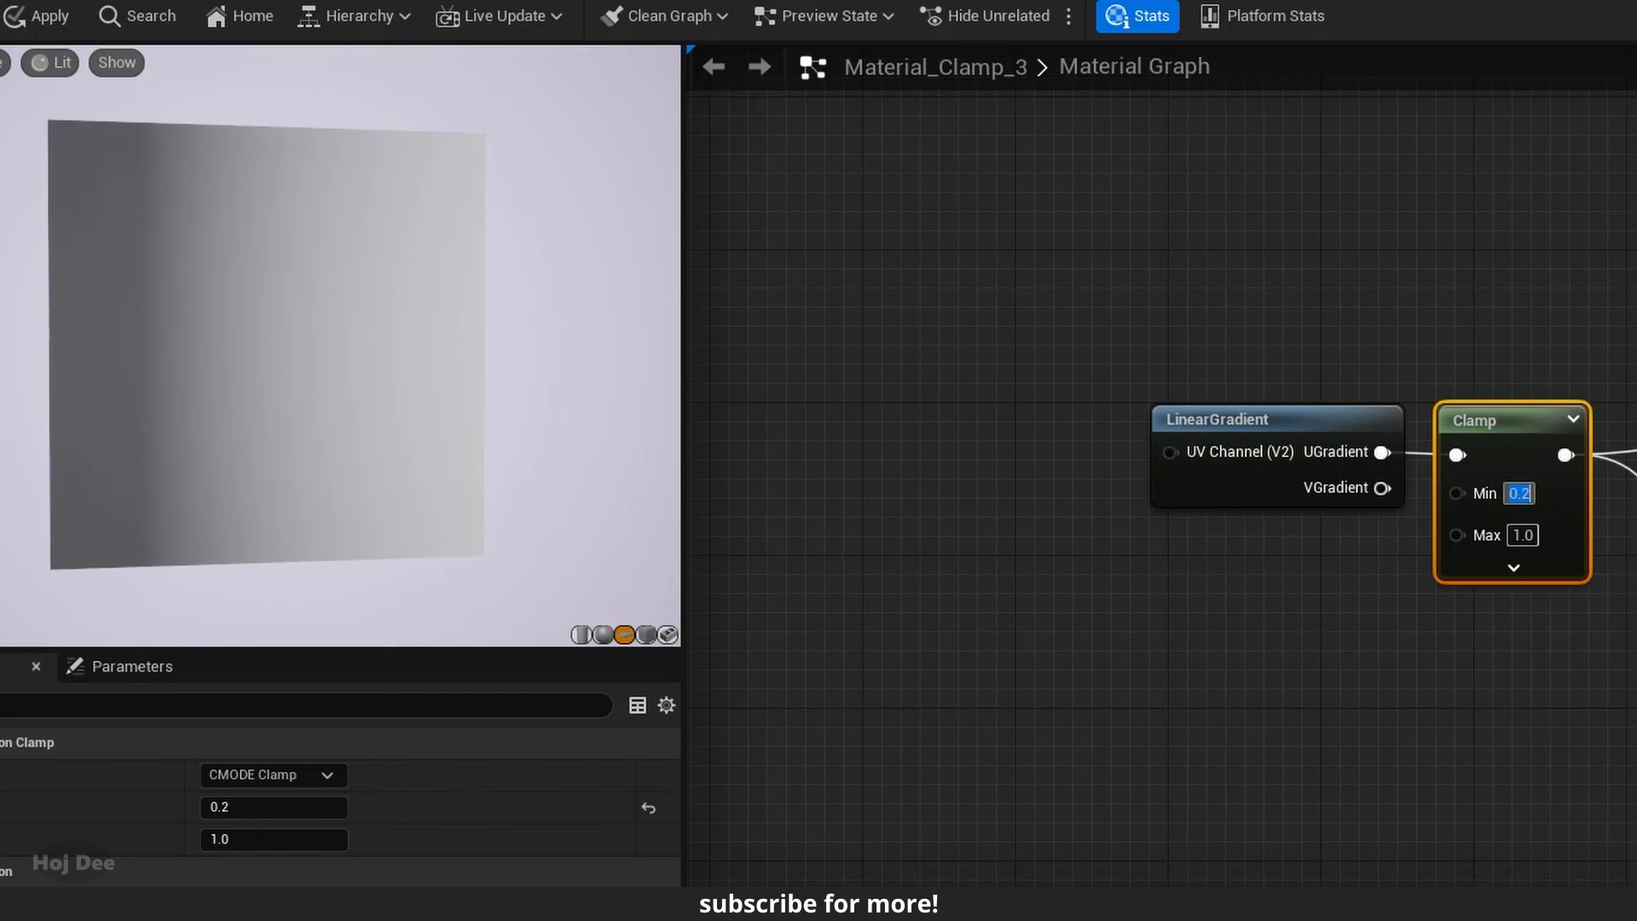
type("0.3")
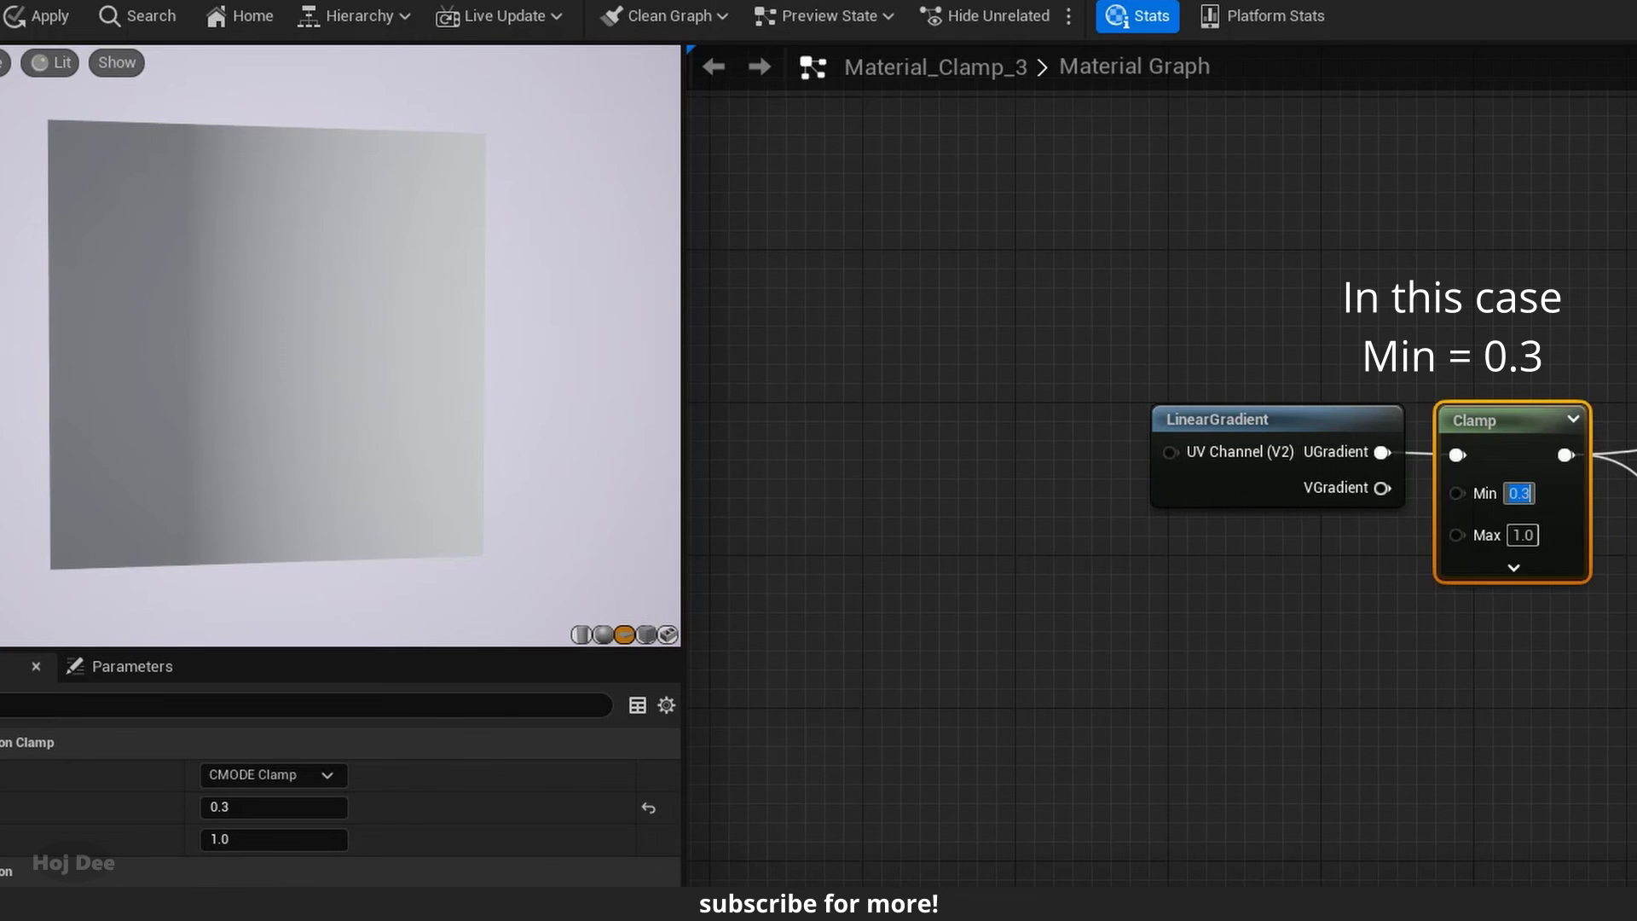
type("0.0")
left_click(1523, 535)
type(".4")
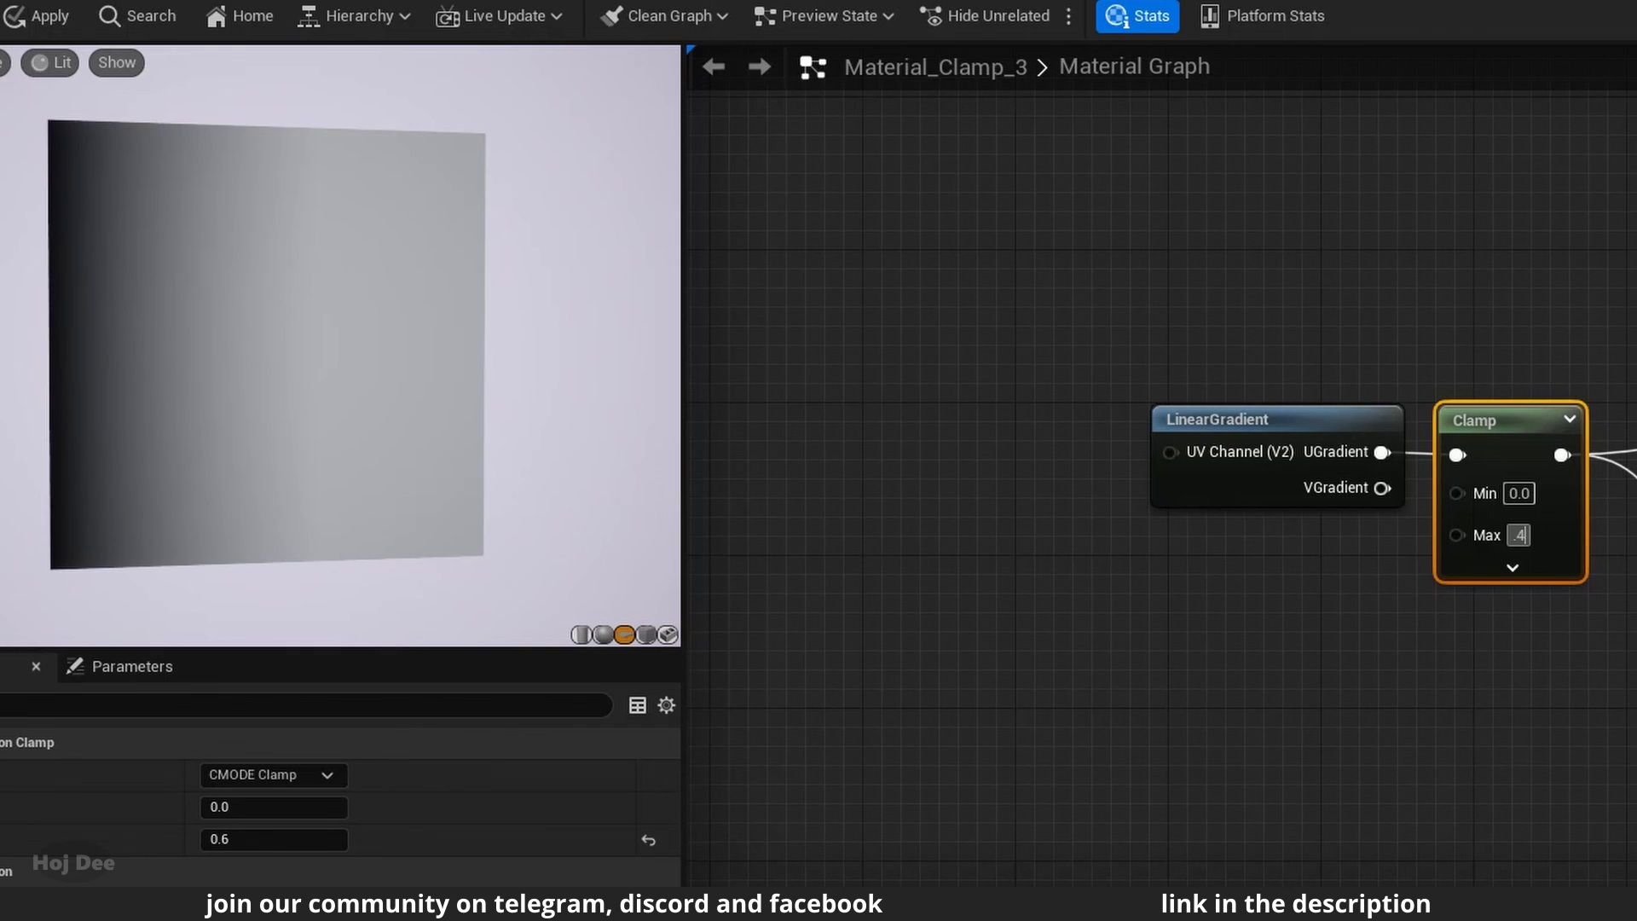
triple_click(1523, 534)
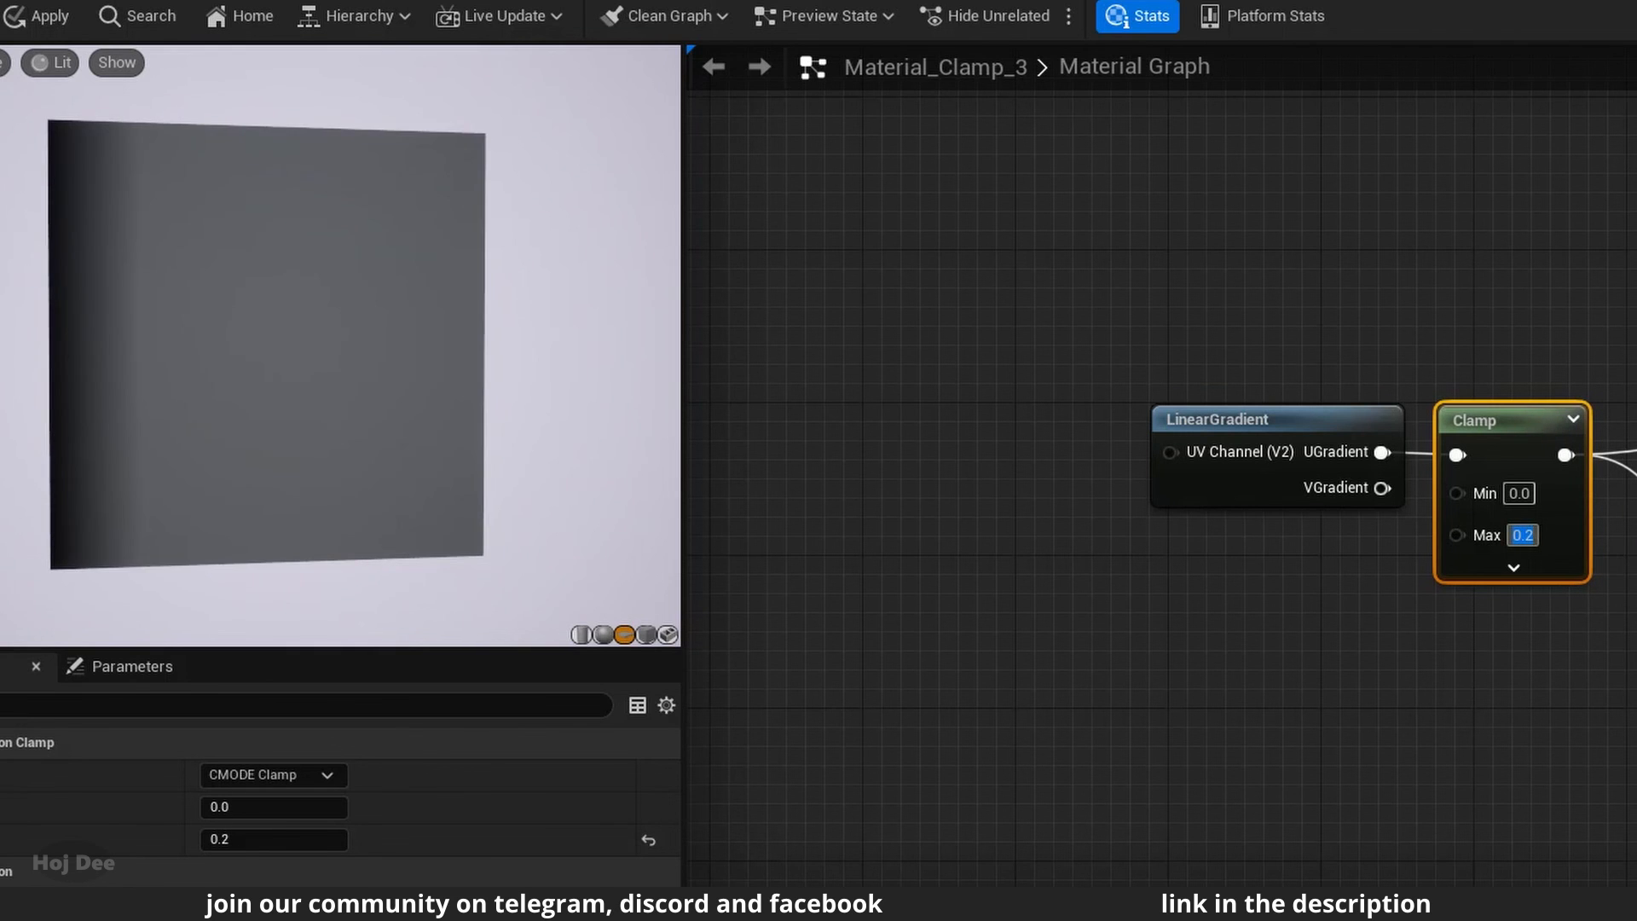